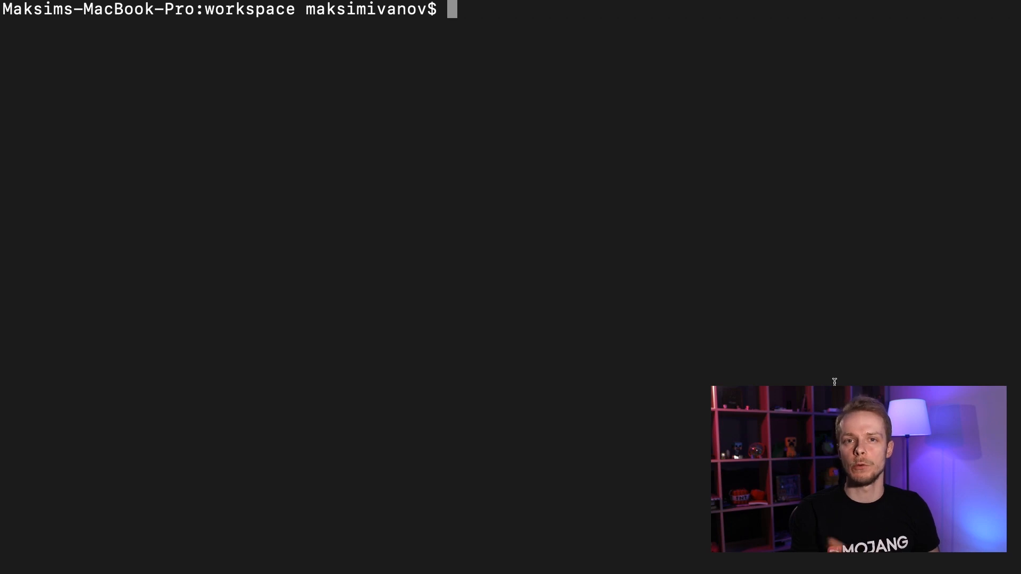
pyautogui.moveTo(781, 380)
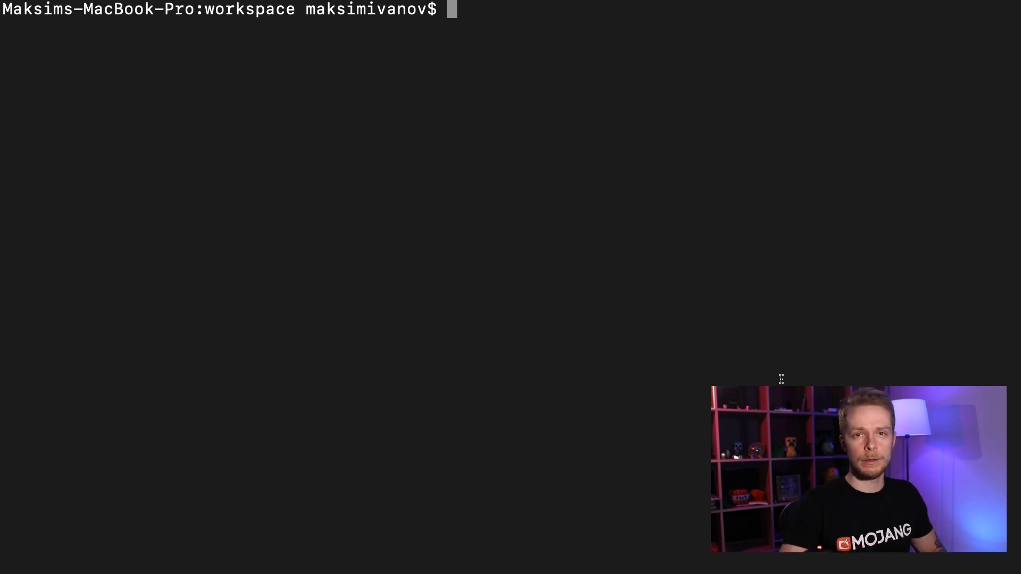
# Scaffold a new React app named infinite-routes with npx create-react-app
pyautogui.write('npx')
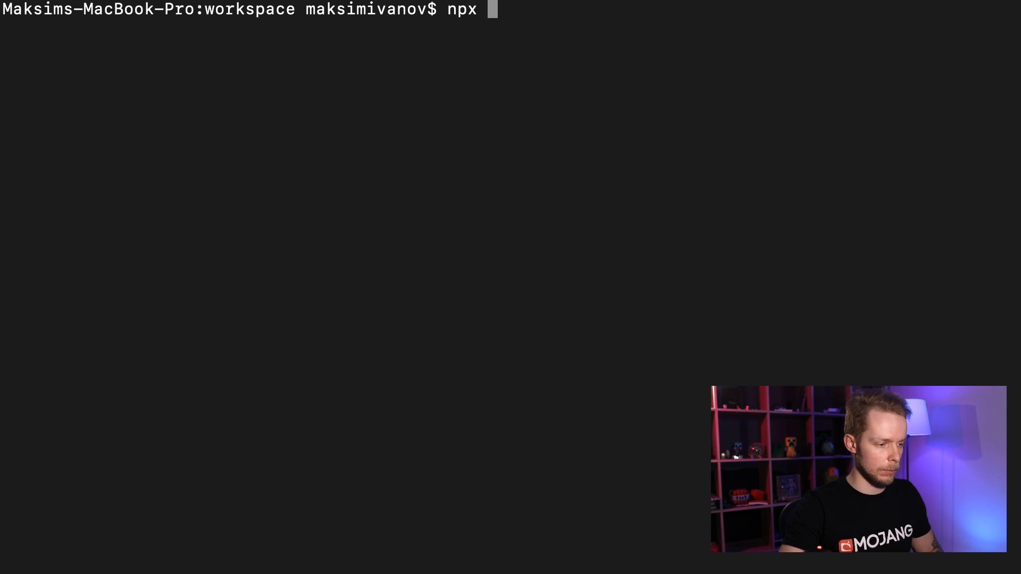
pyautogui.write('create-react-ap')
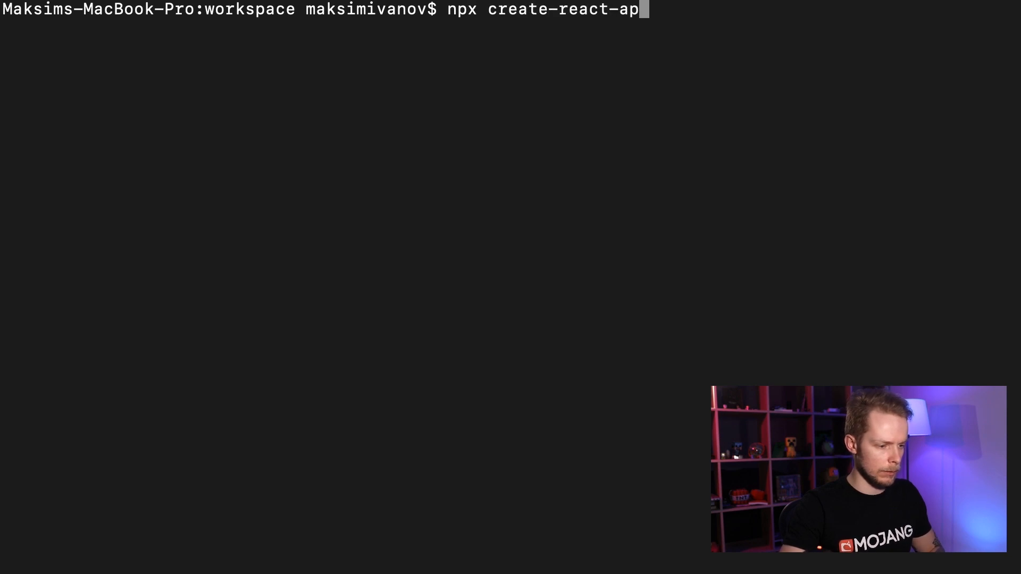
pyautogui.write('infin')
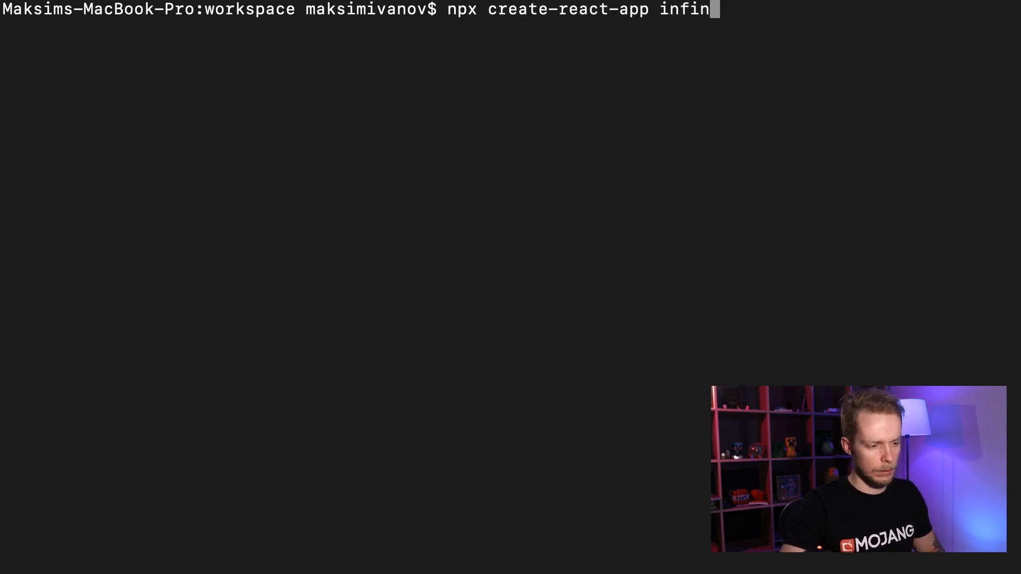
pyautogui.write('ite-to')
pyautogui.write('cd infinite-routes')
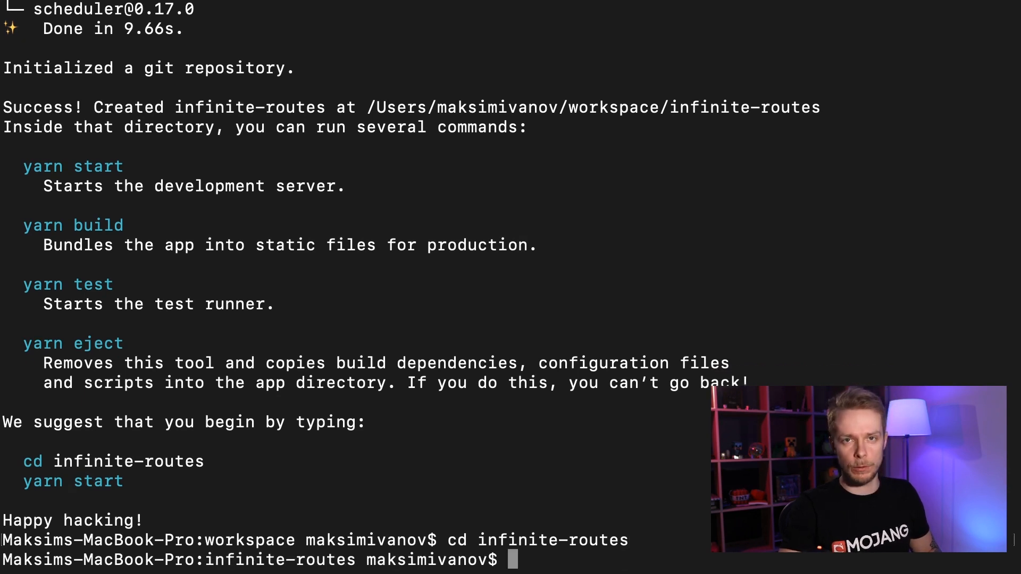
# Install react-router-dom into the new app with yarn add
pyautogui.write('yarn add r')
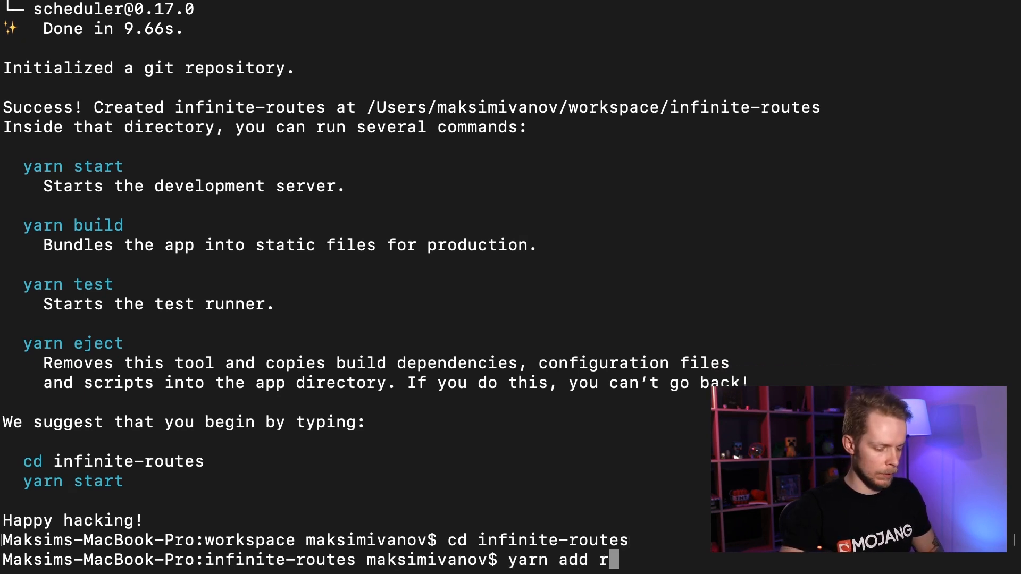
pyautogui.write('eact-router-do')
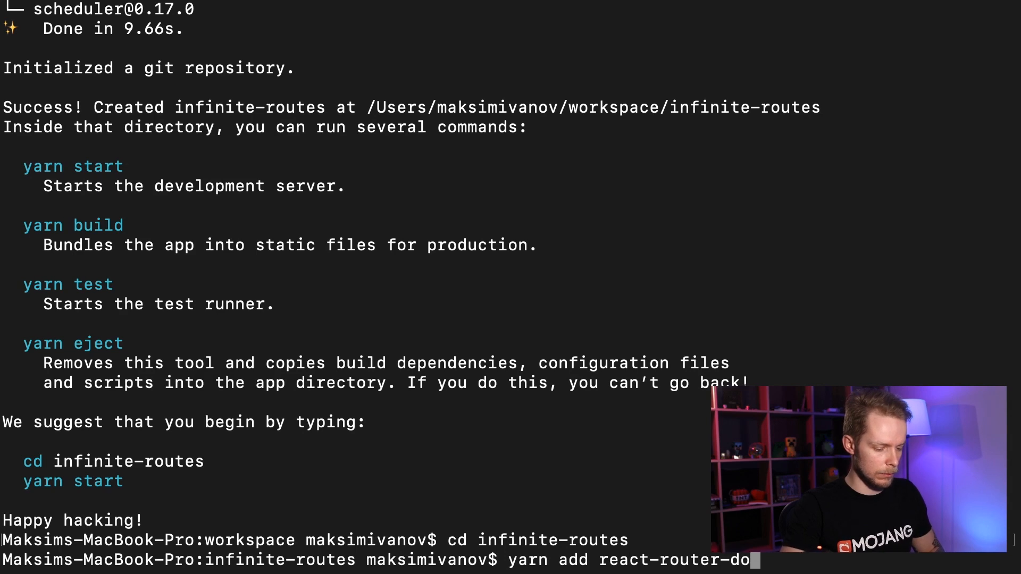
pyautogui.press('Return')
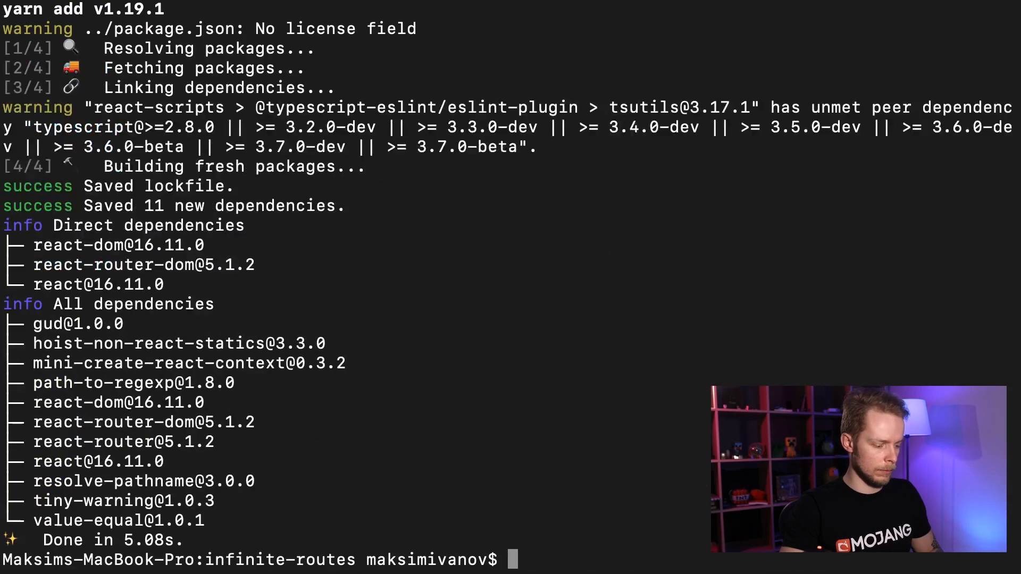
# Launch the project in the editor and import BrowserRouter as Router from react-router-dom in index.js
pyautogui.write('code .')
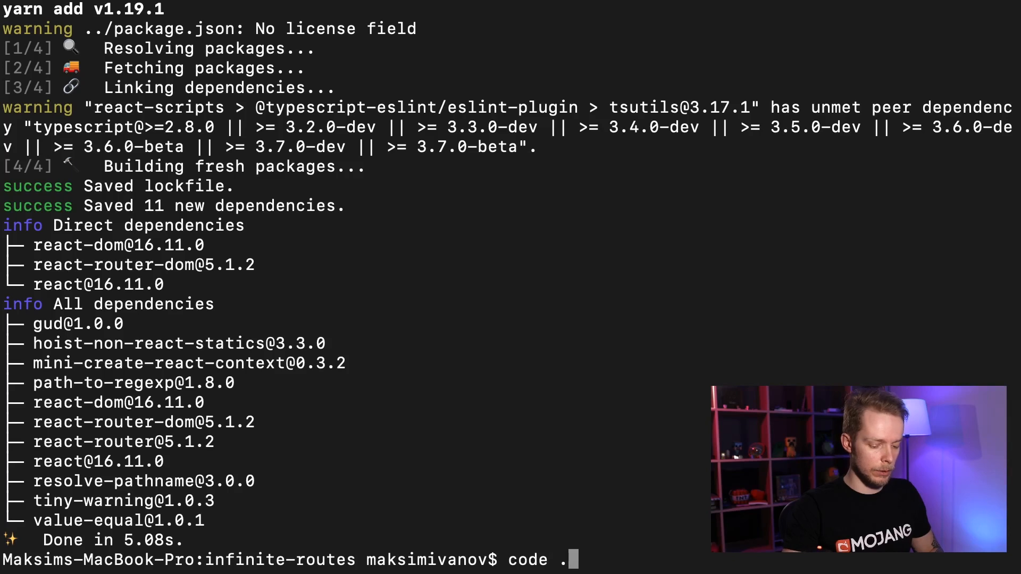
pyautogui.press('Return')
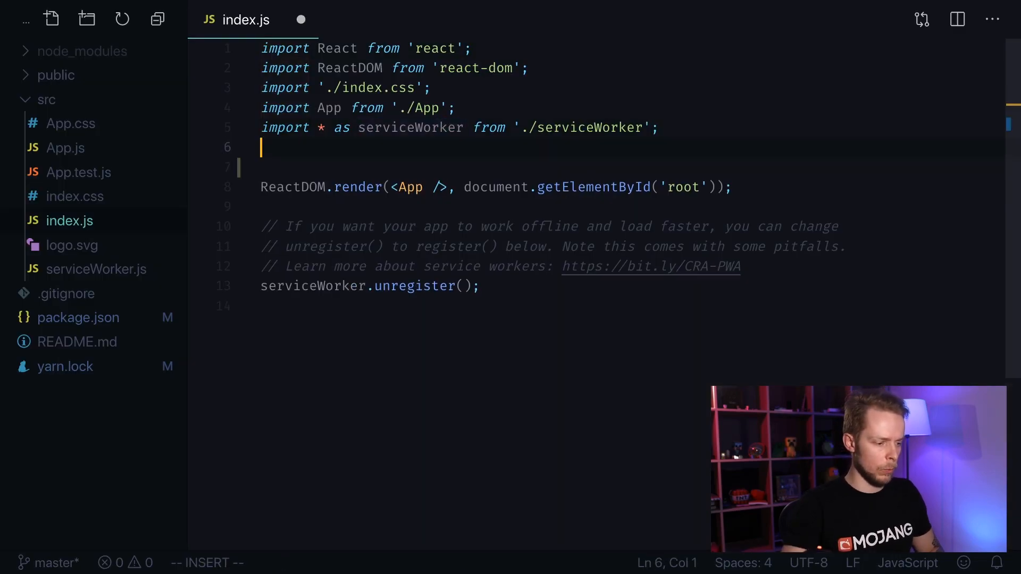
pyautogui.write('imu')
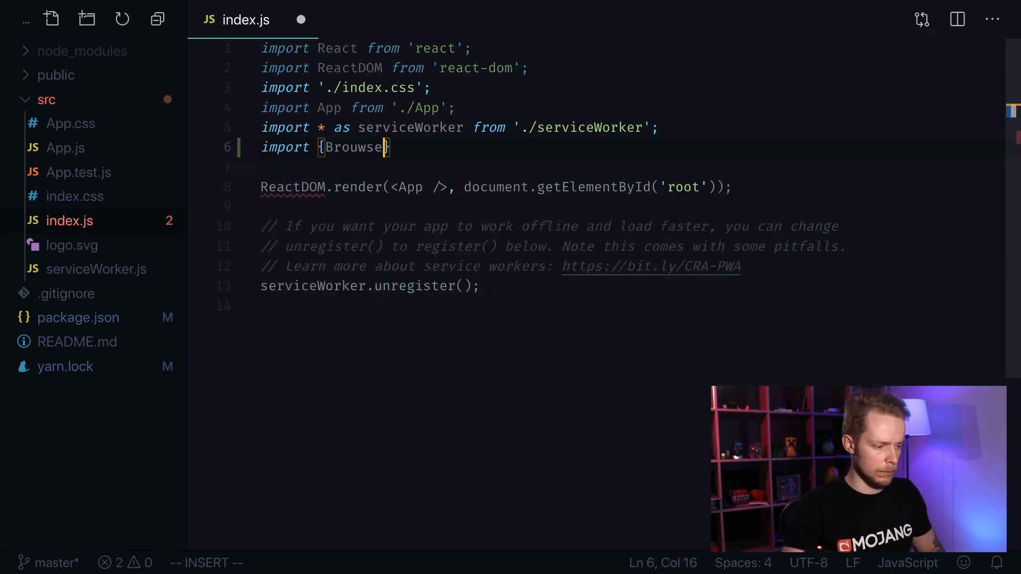
pyautogui.write('r')
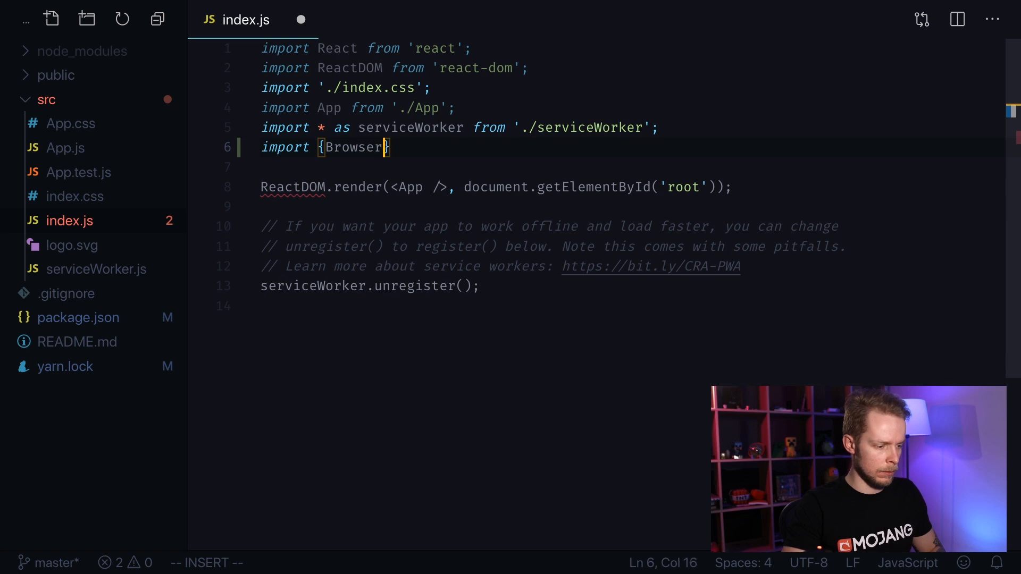
pyautogui.write('Router as Ro')
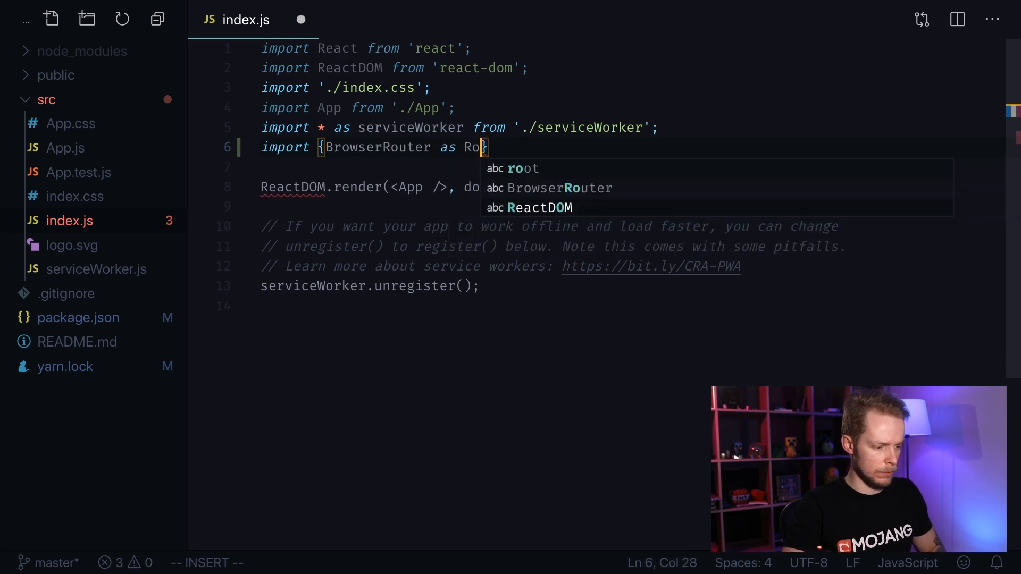
pyautogui.write('uter} f')
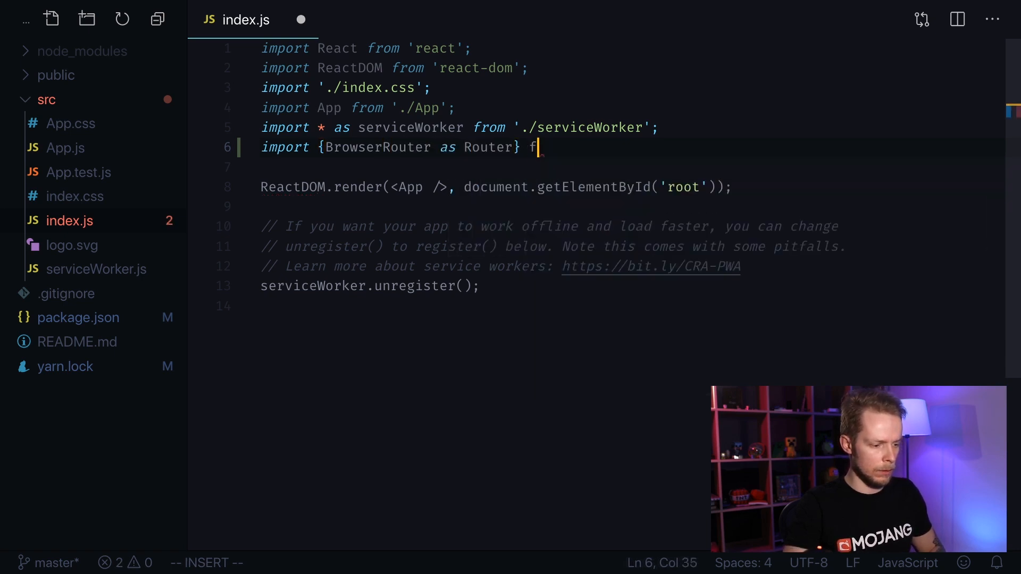
pyautogui.write("rom 'react'")
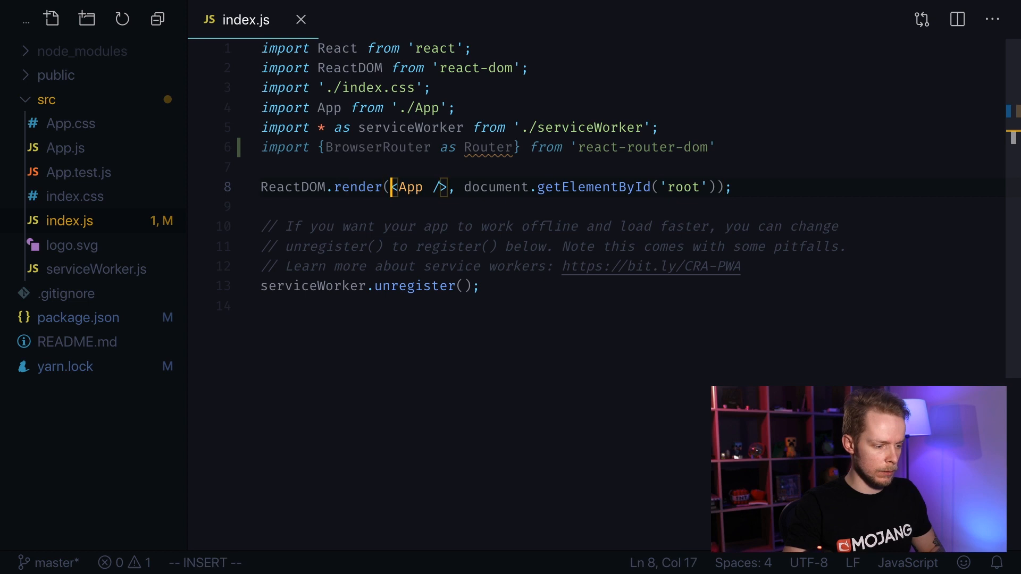
# Wrap the rendered <App /> inside <Router></Router> and save to format
pyautogui.write('<>')
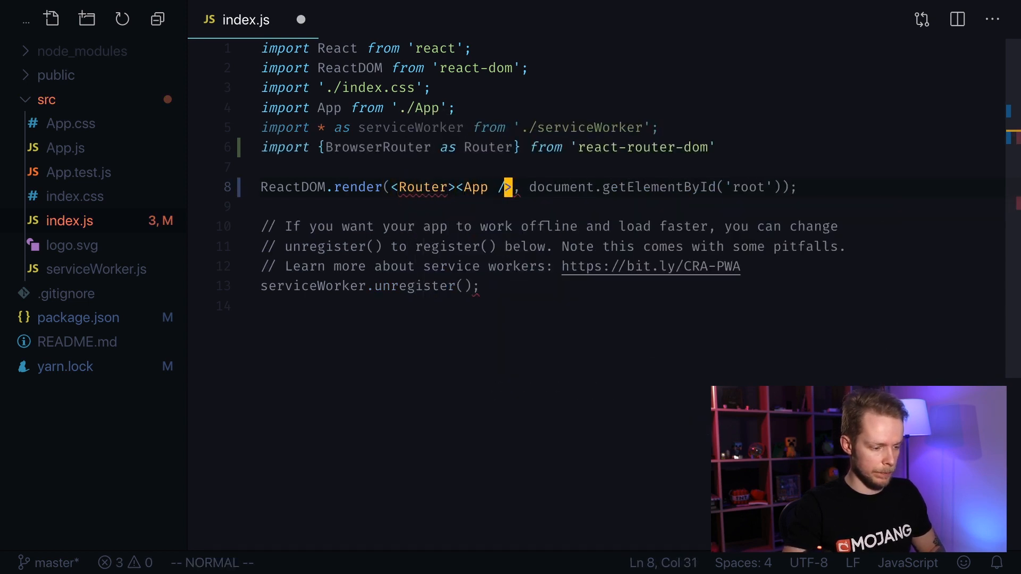
pyautogui.write('</')
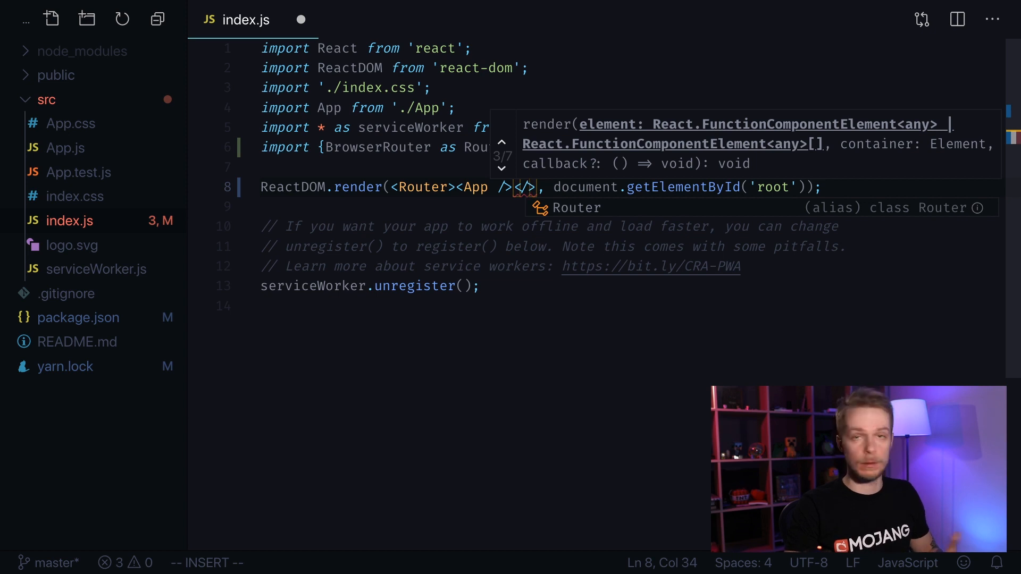
pyautogui.write('Router>,')
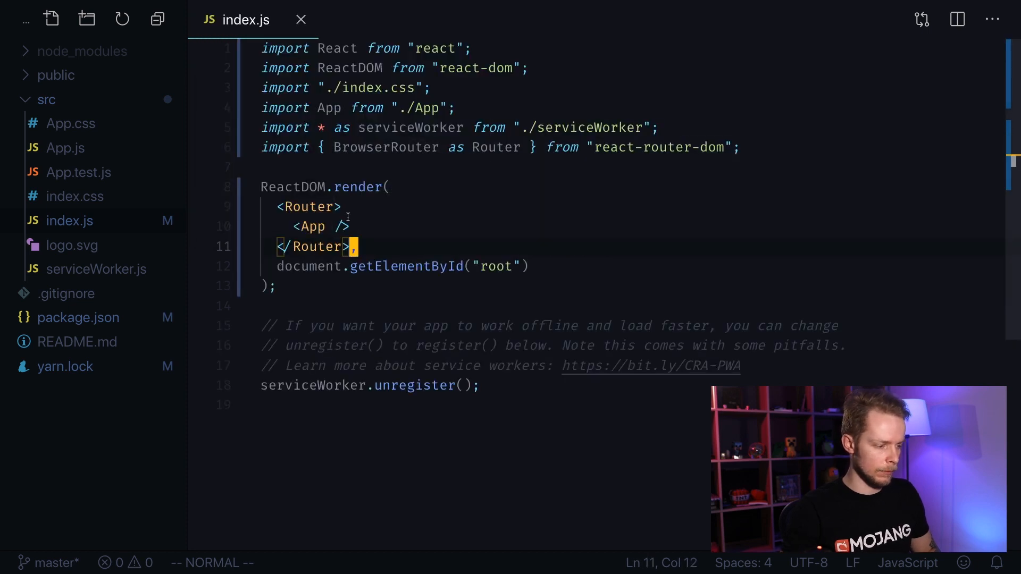
# Strip App.js to an empty App and add the eight-entry cat taxonomy categories array with subcategory ids
pyautogui.click(65, 148)
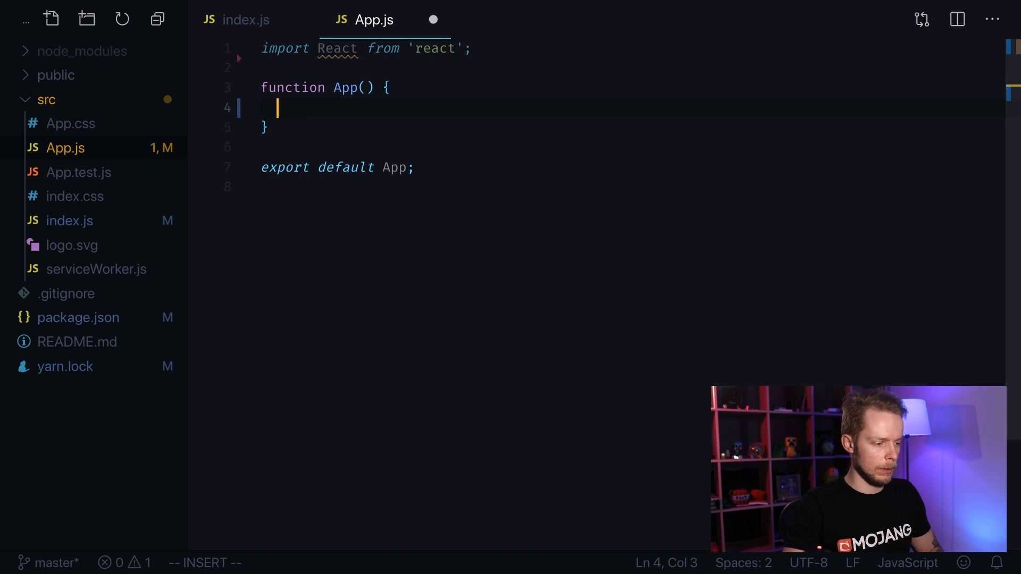
pyautogui.write('return')
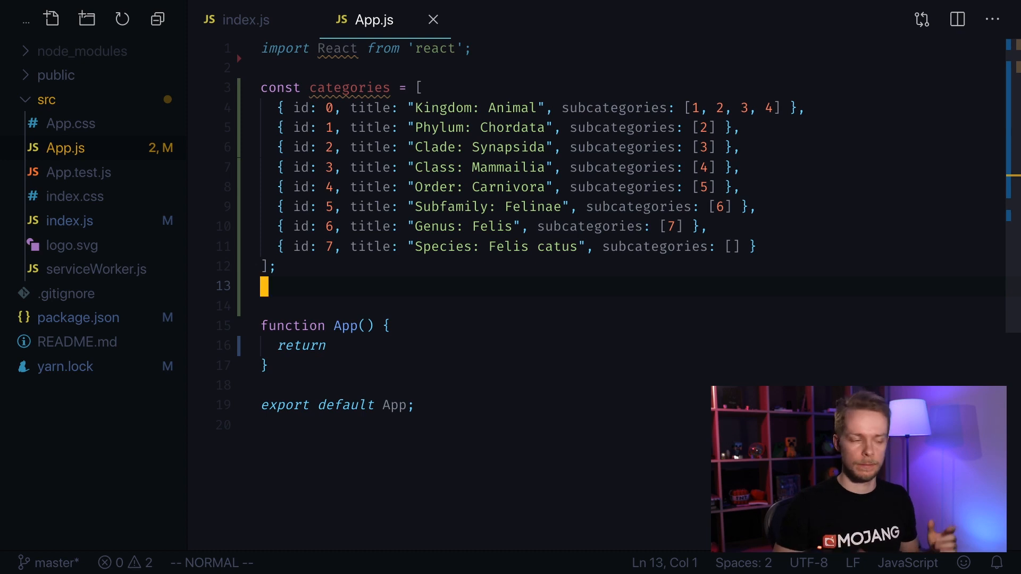
# Make App return an empty <Switch></Switch> element
pyautogui.press('Down')
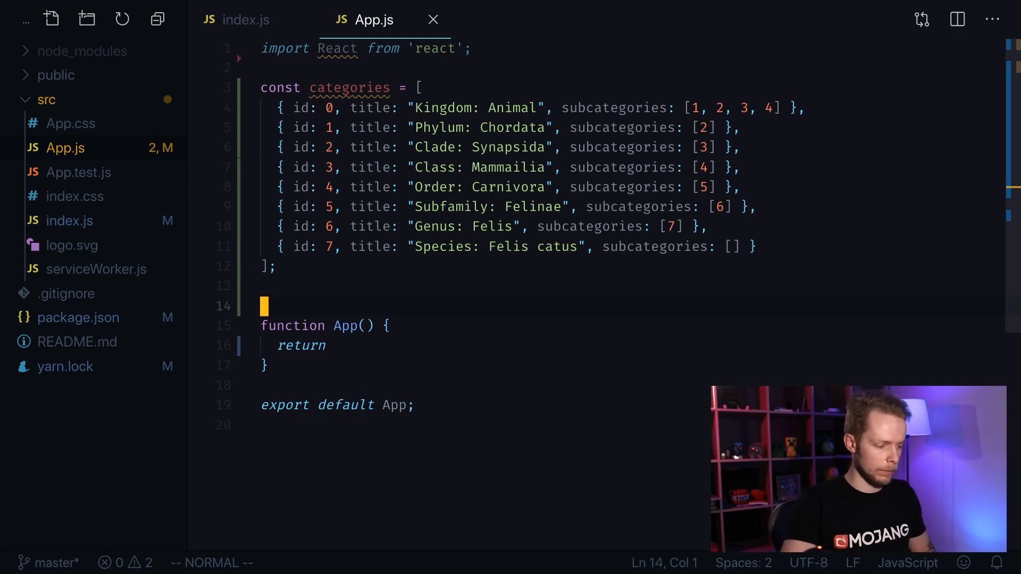
pyautogui.write('<S>')
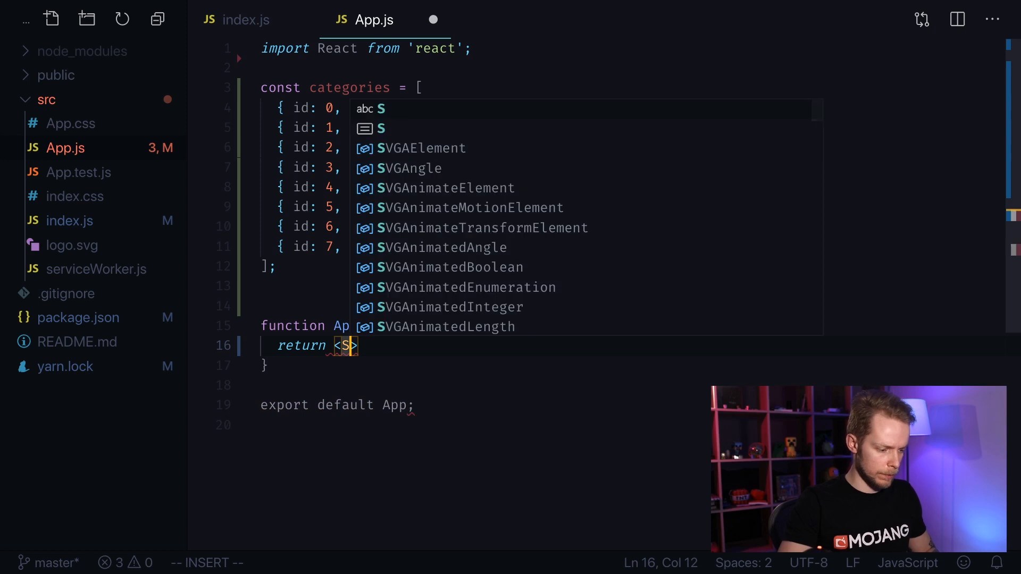
pyautogui.write('wi')
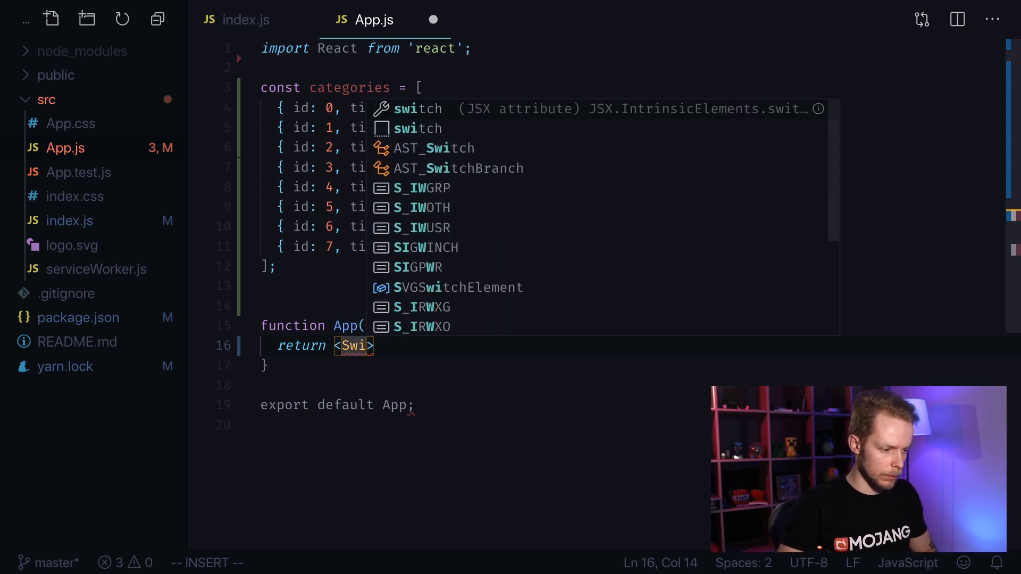
pyautogui.write('tch')
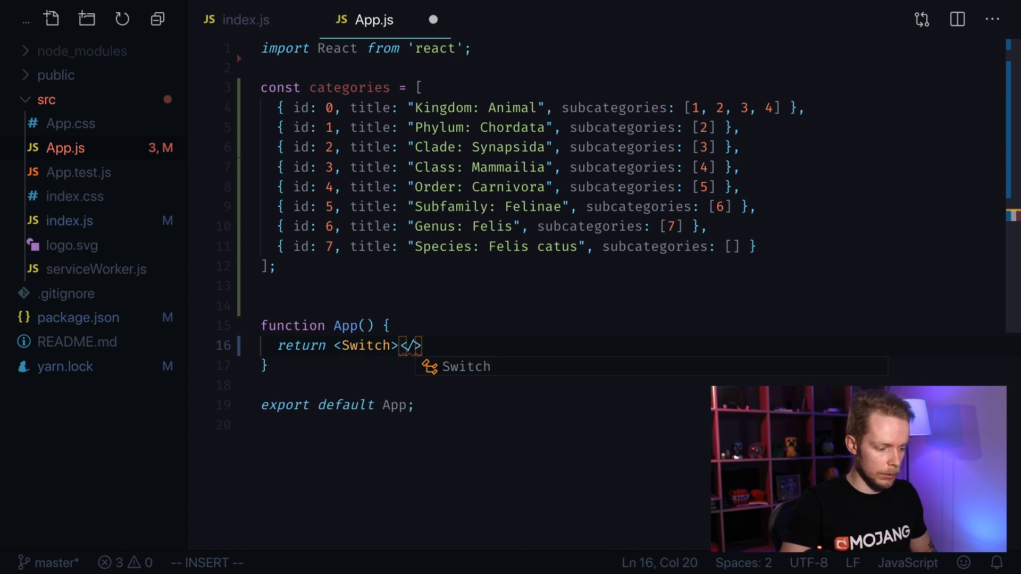
pyautogui.write('S')
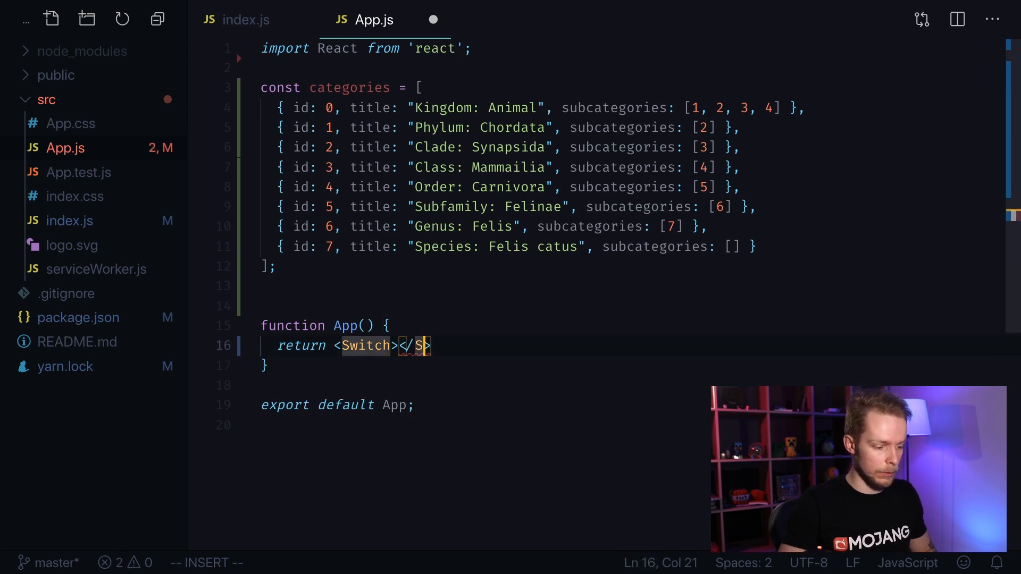
pyautogui.press('Escape')
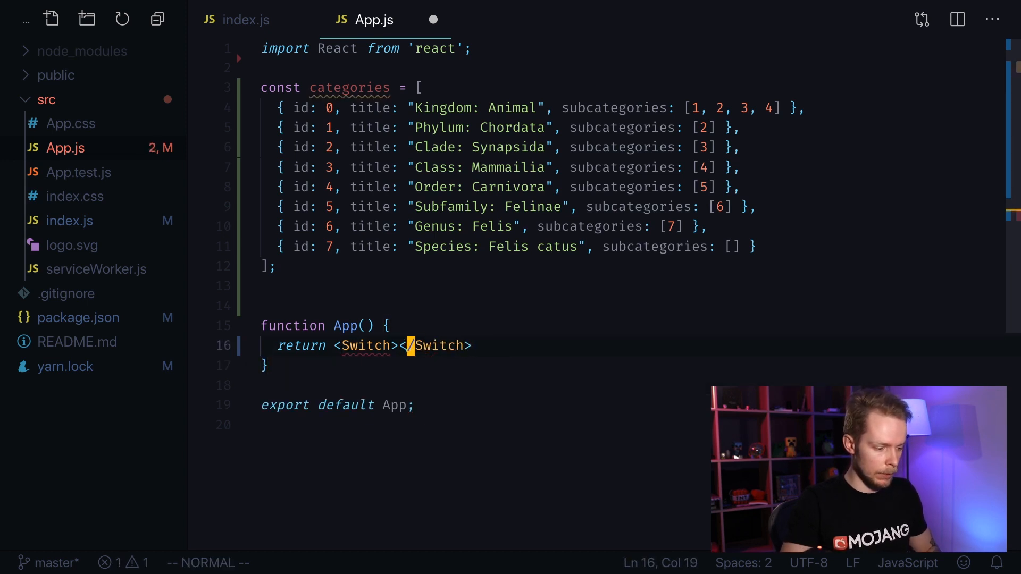
pyautogui.press('i')
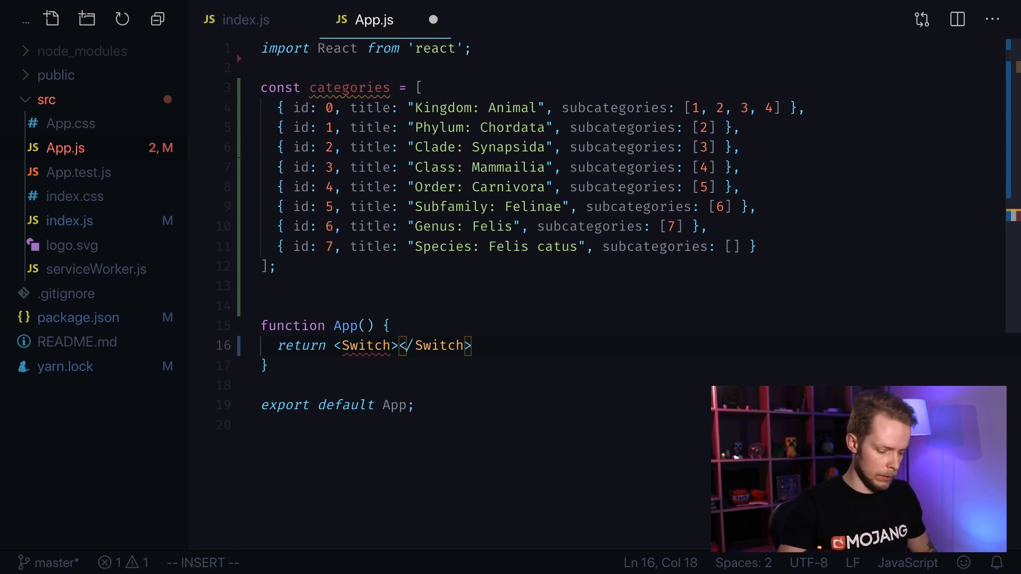
# Add a Route with path `:catId` and component Category inside the Switch, and save
pyautogui.write('Route p><')
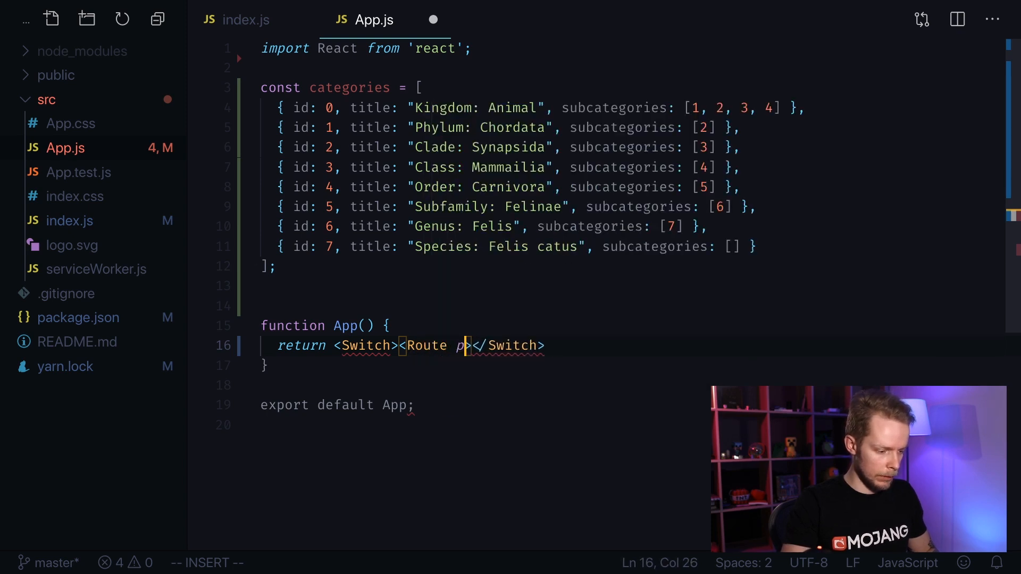
pyautogui.write('ath=')
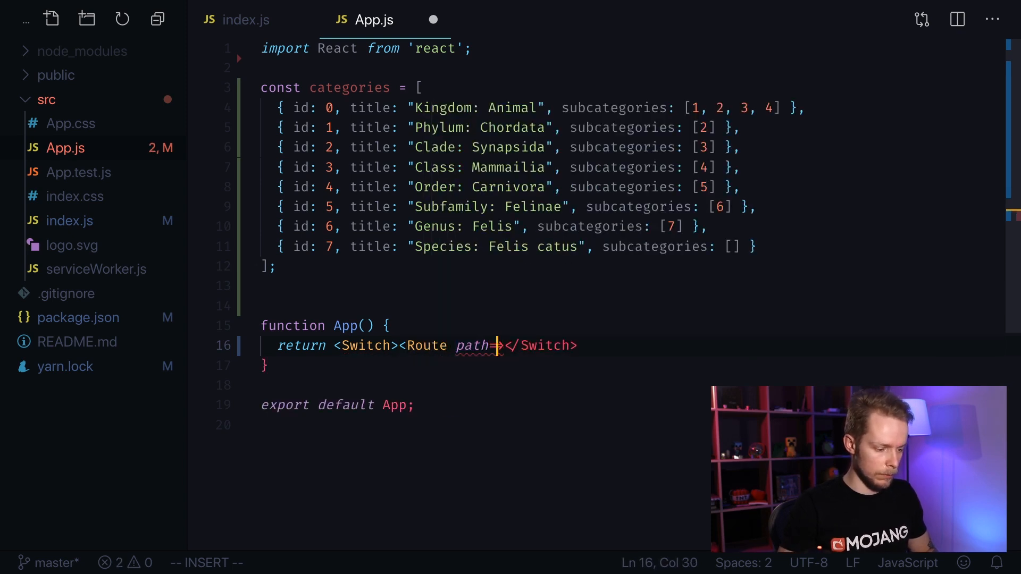
pyautogui.write('{`:cat`}')
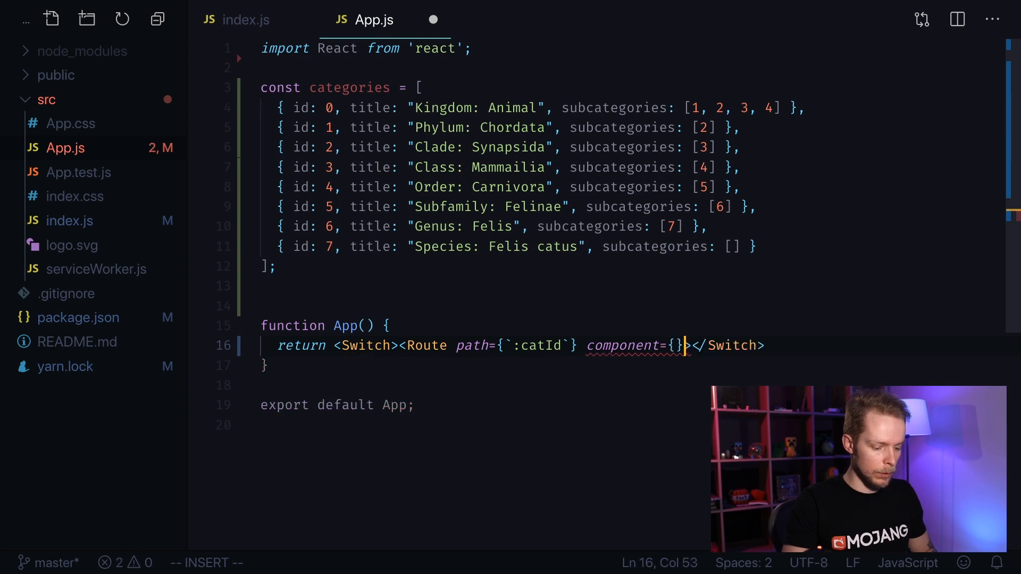
pyautogui.write('Cat')
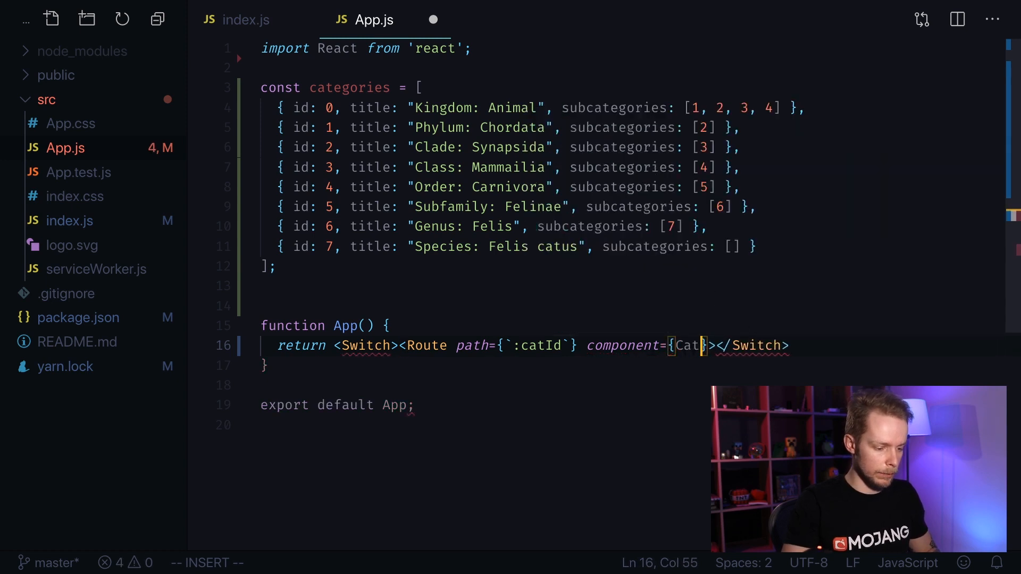
pyautogui.write('egory')
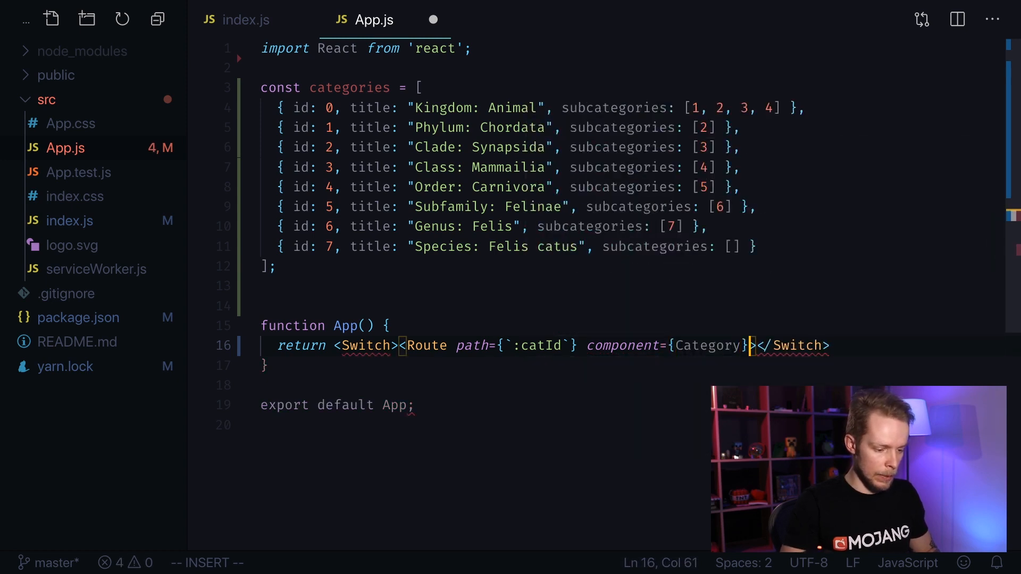
pyautogui.press('Escape')
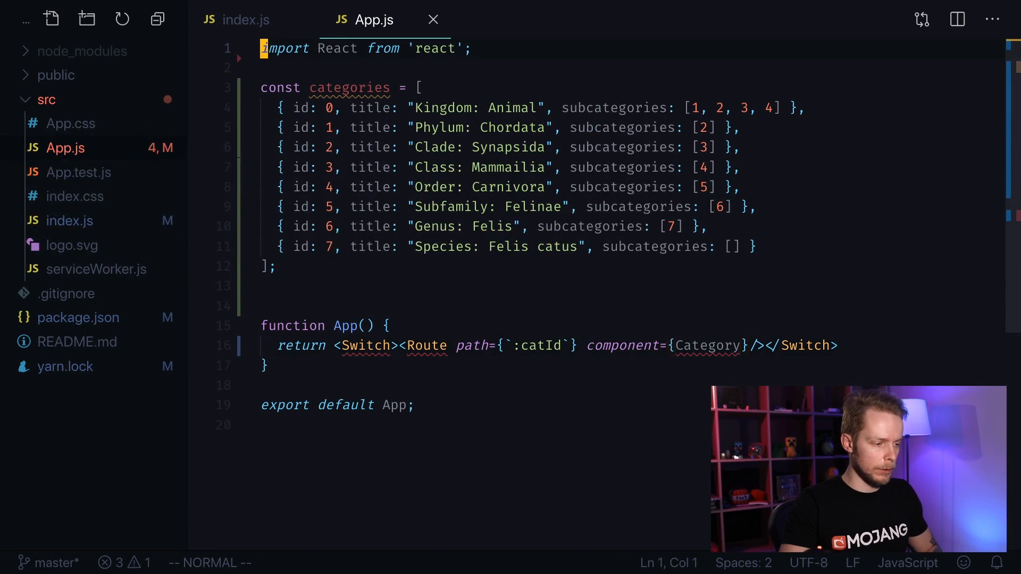
# Import Switch and Route from react-router-dom at the top of App.js
pyautogui.write('import {S')
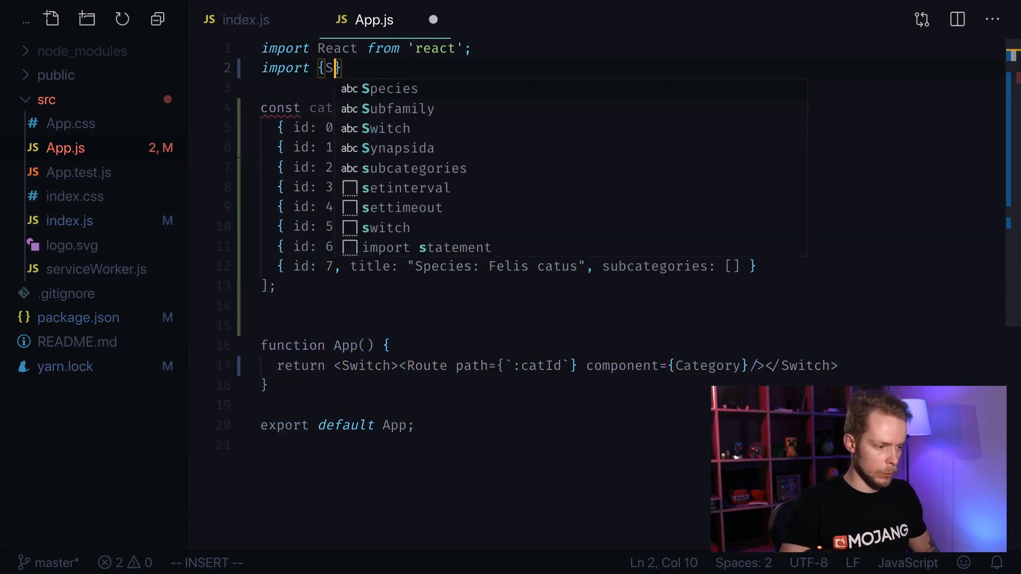
pyautogui.write('witch, Rotu')
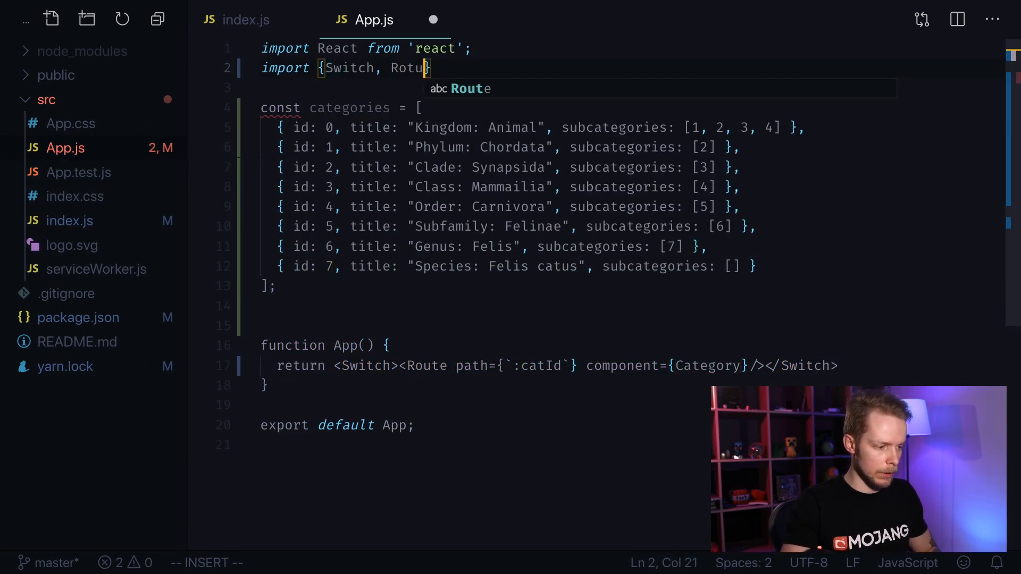
pyautogui.write('e')
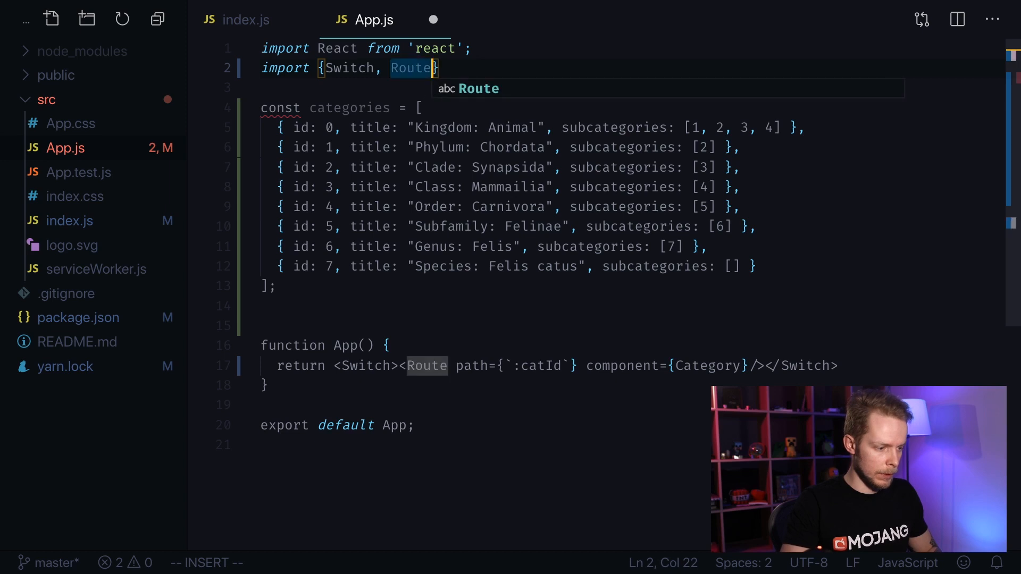
pyautogui.write("} from ''")
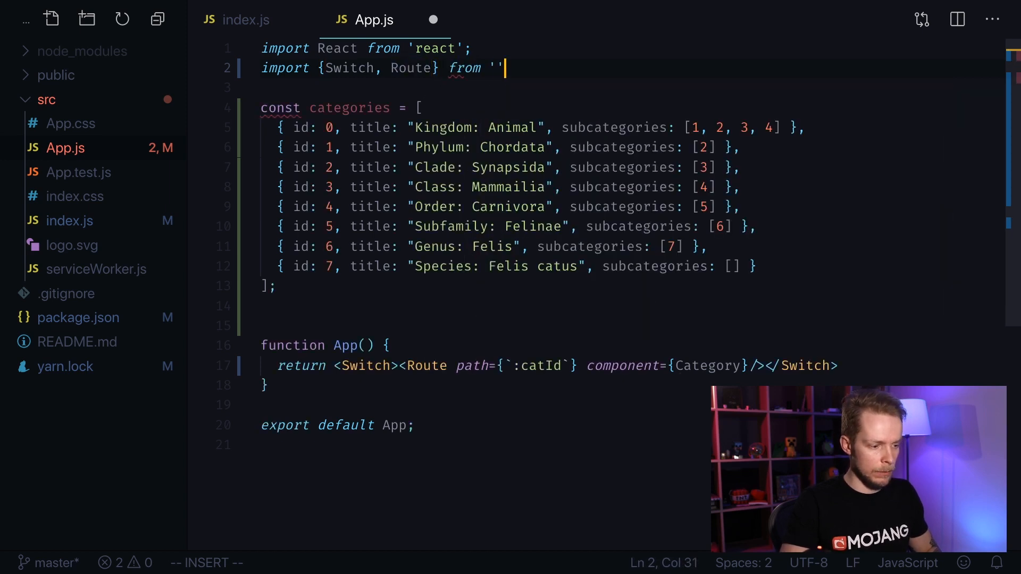
pyautogui.write('react-router-dom')
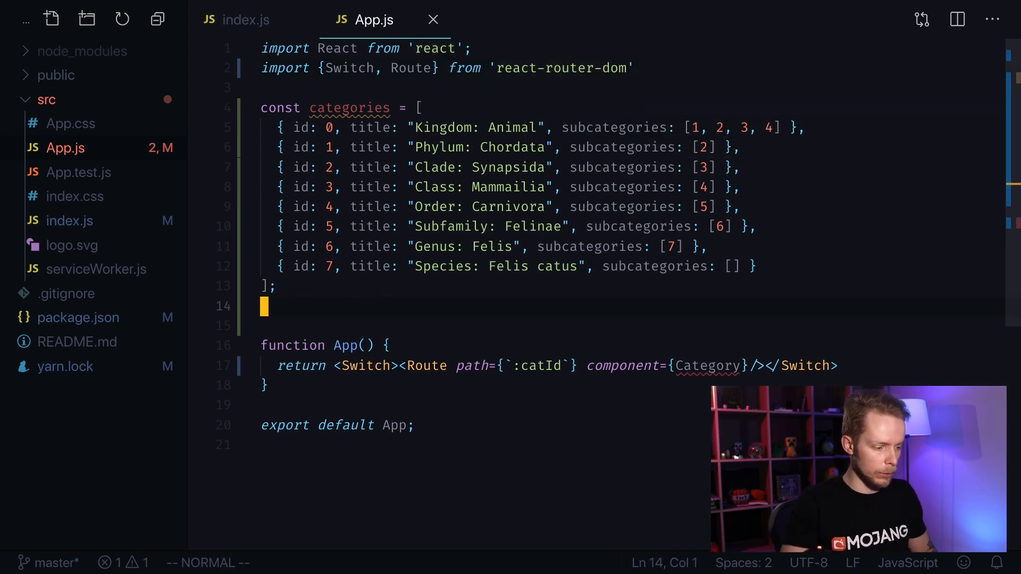
# Declare const Category = ({match}) => { } with an empty body and save so Prettier reformats
pyautogui.write('const C')
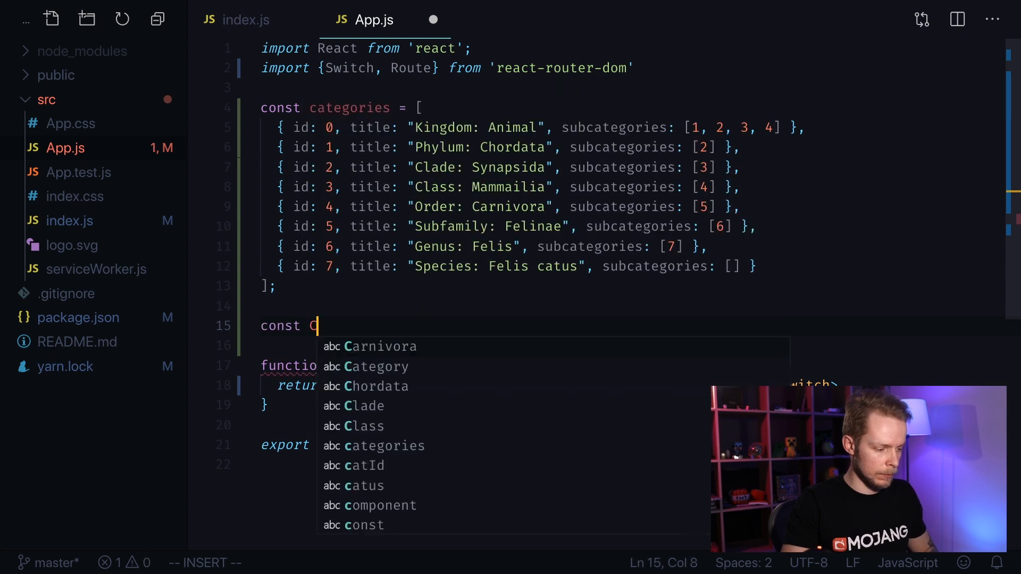
pyautogui.write('ategory =() =')
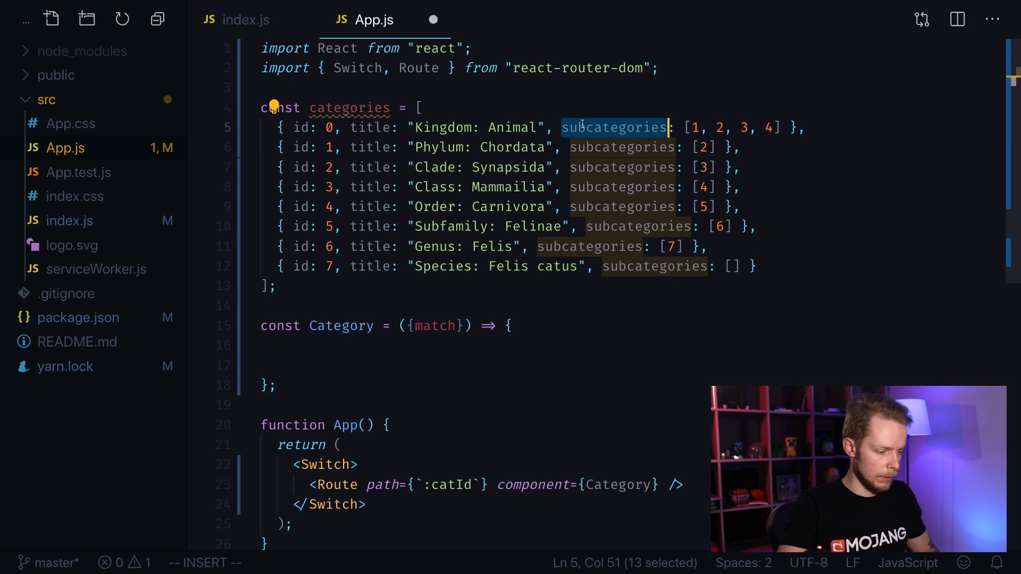
# Start const category = categories.find((category) => { return ... }) inside Category
pyautogui.write('const')
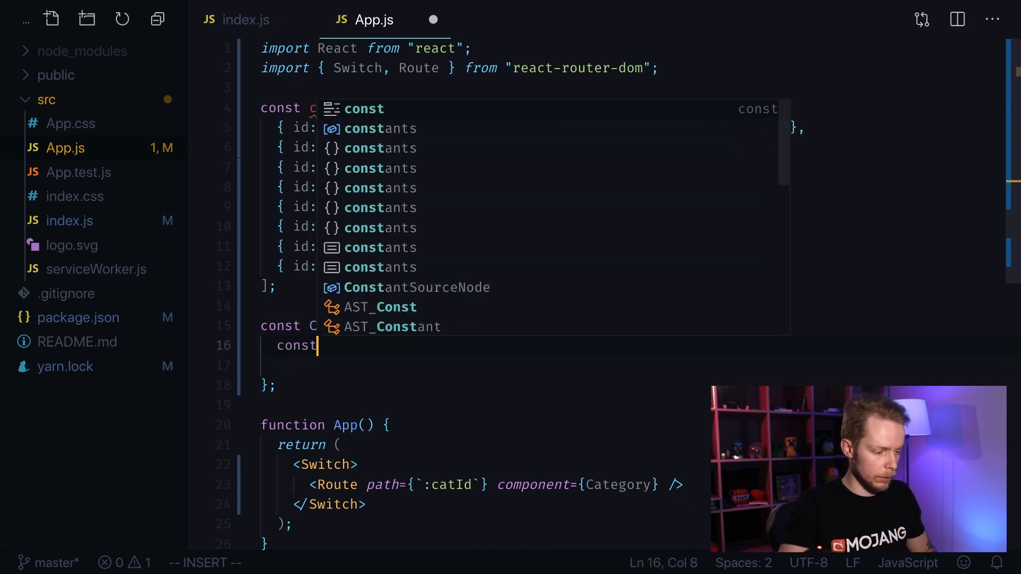
pyautogui.write('category =')
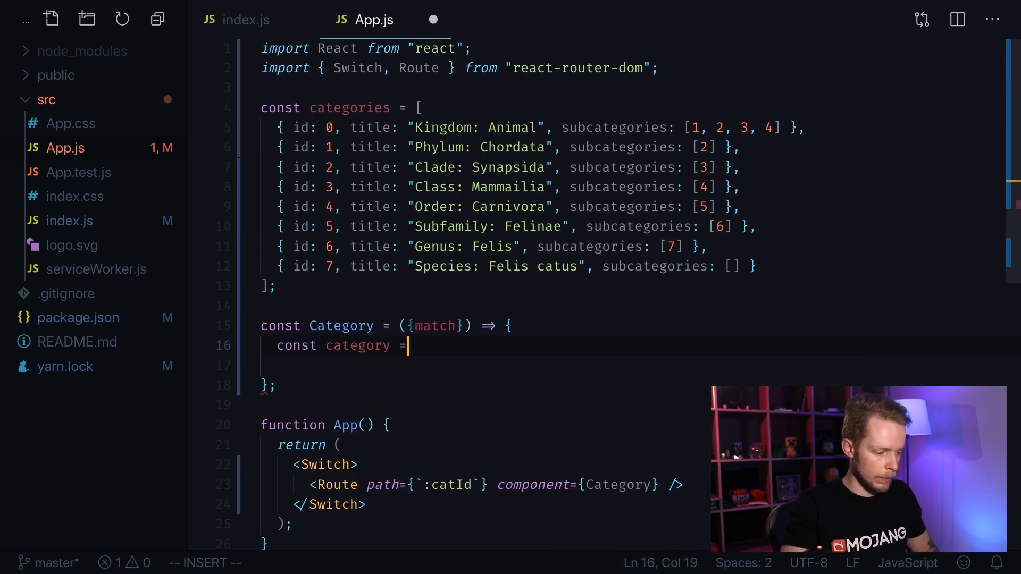
pyautogui.write('categories.find')
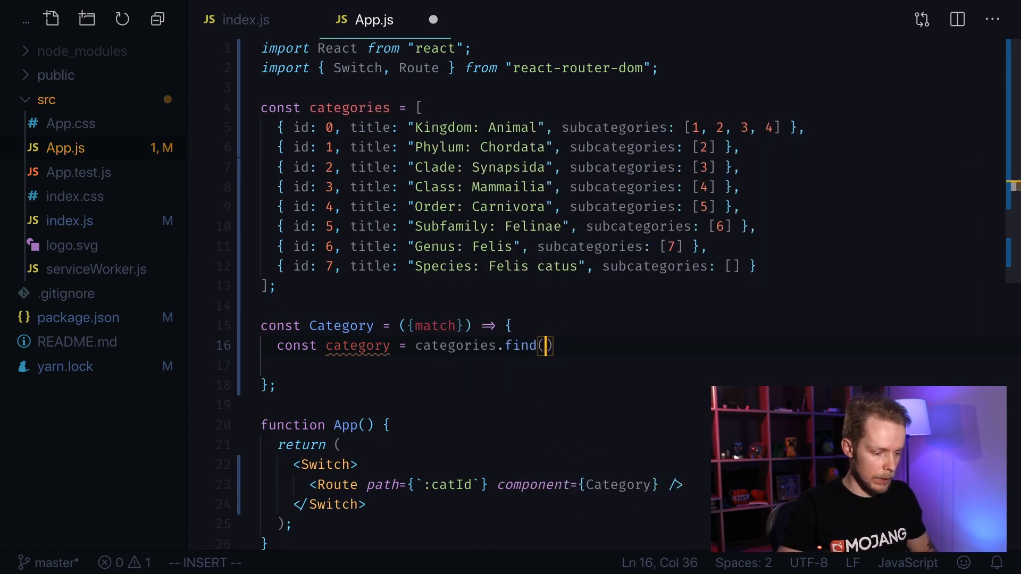
pyautogui.write('() => {}')
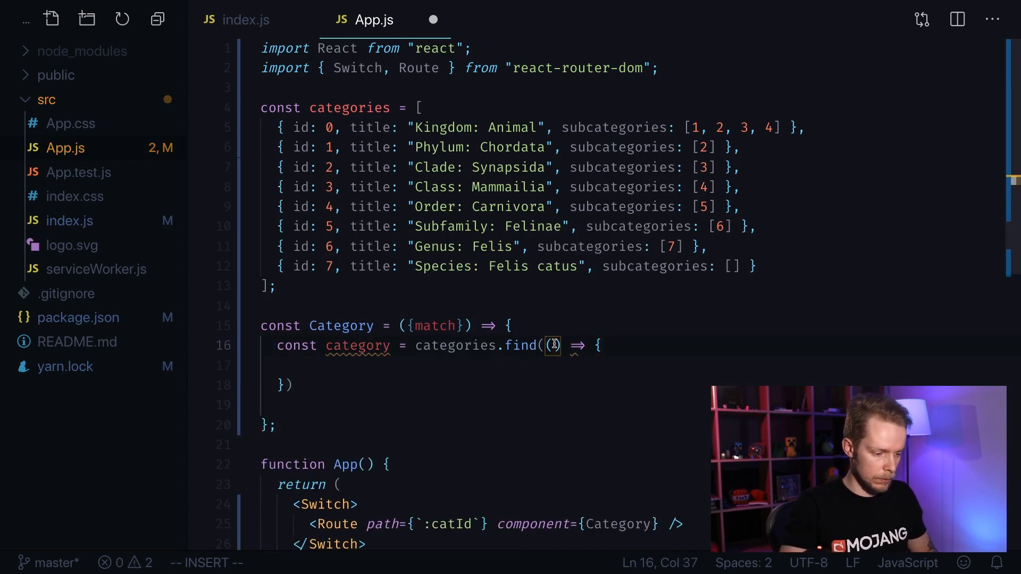
pyautogui.write('category')
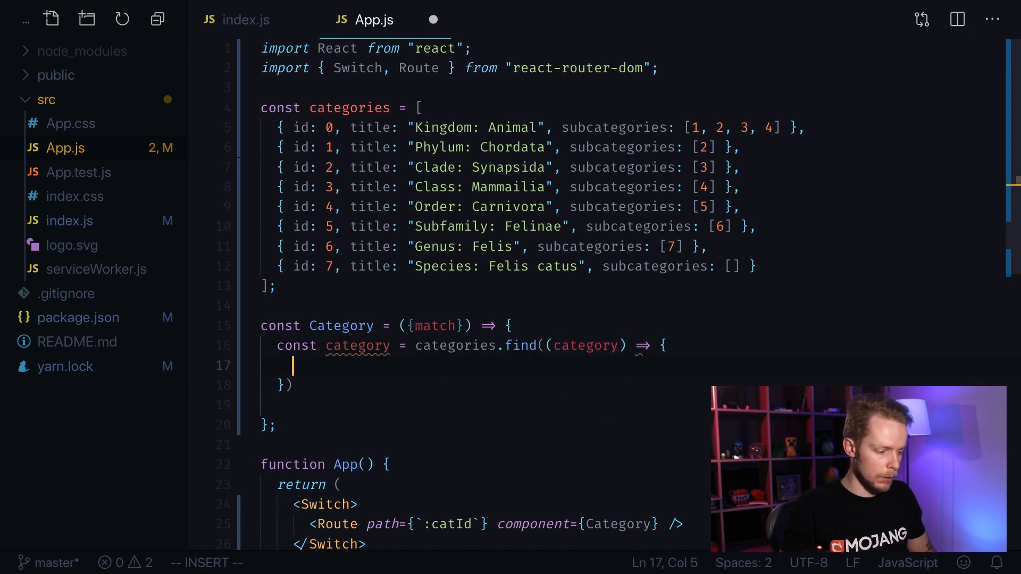
pyautogui.write('return')
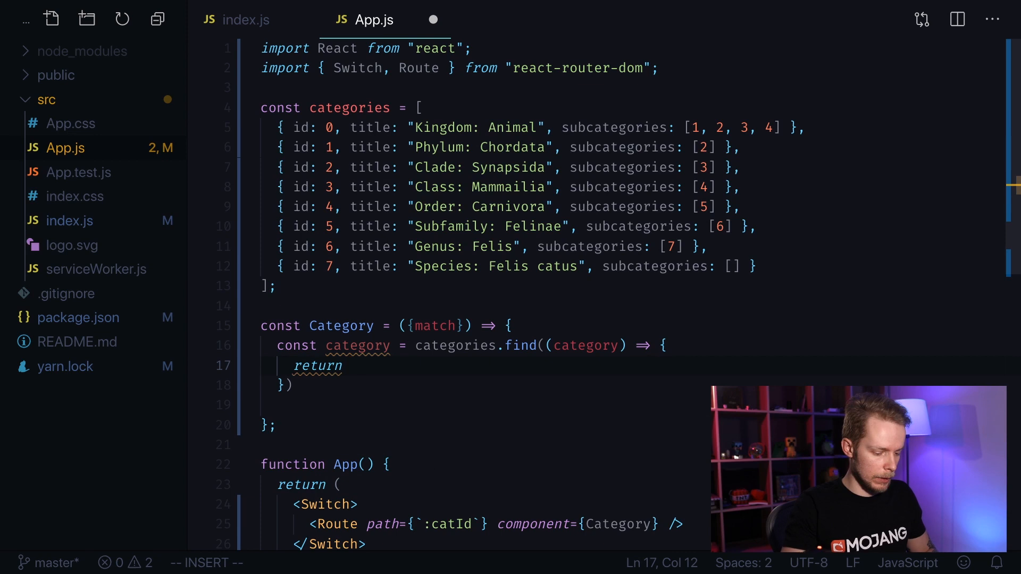
# Return parseInt(match.params.catId) === category.id from the find callback and save
pyautogui.write('parseInt(')
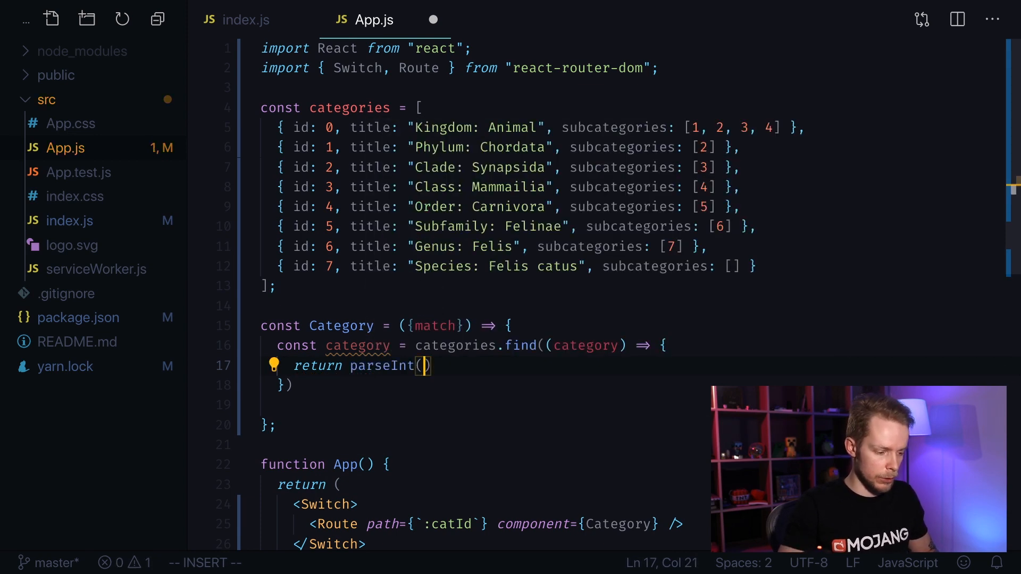
pyautogui.write('match.')
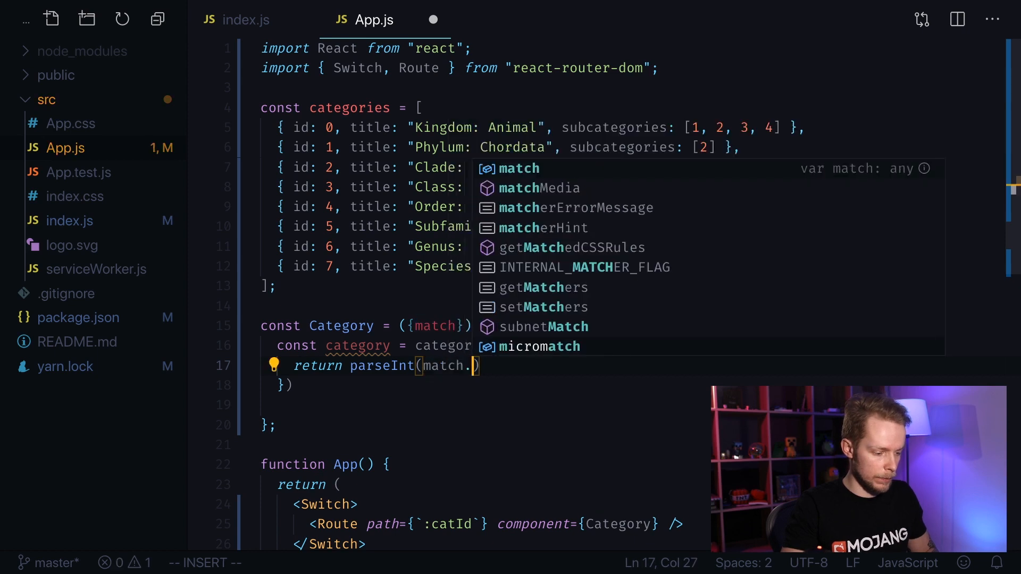
pyautogui.write('params.catId')
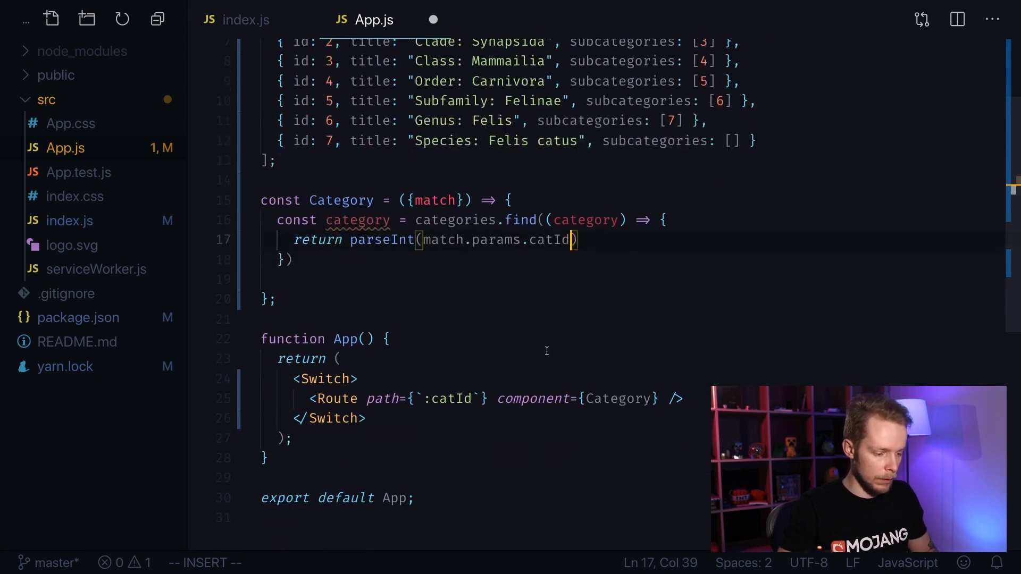
pyautogui.doubleClick(452, 399)
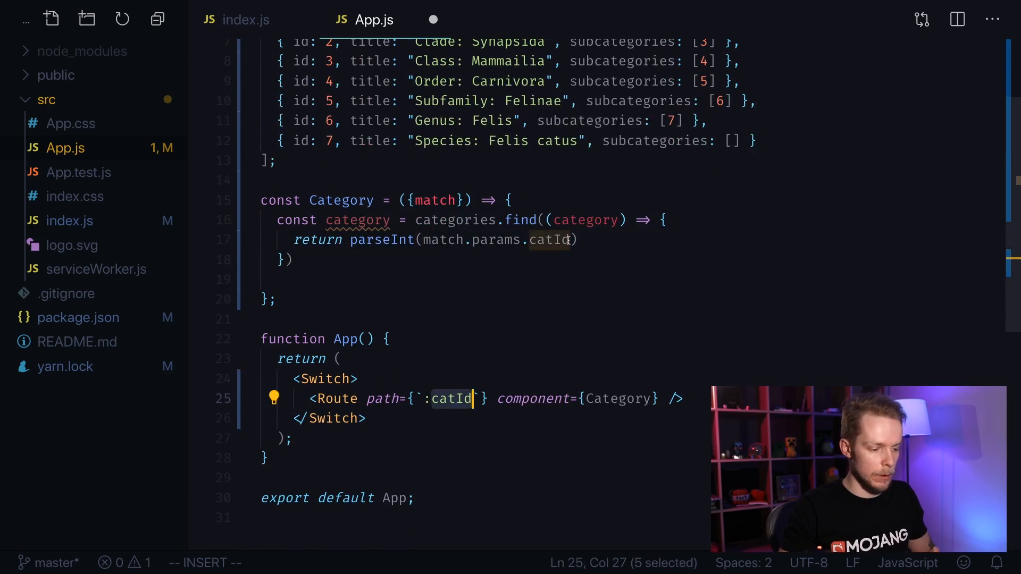
pyautogui.write('=== category')
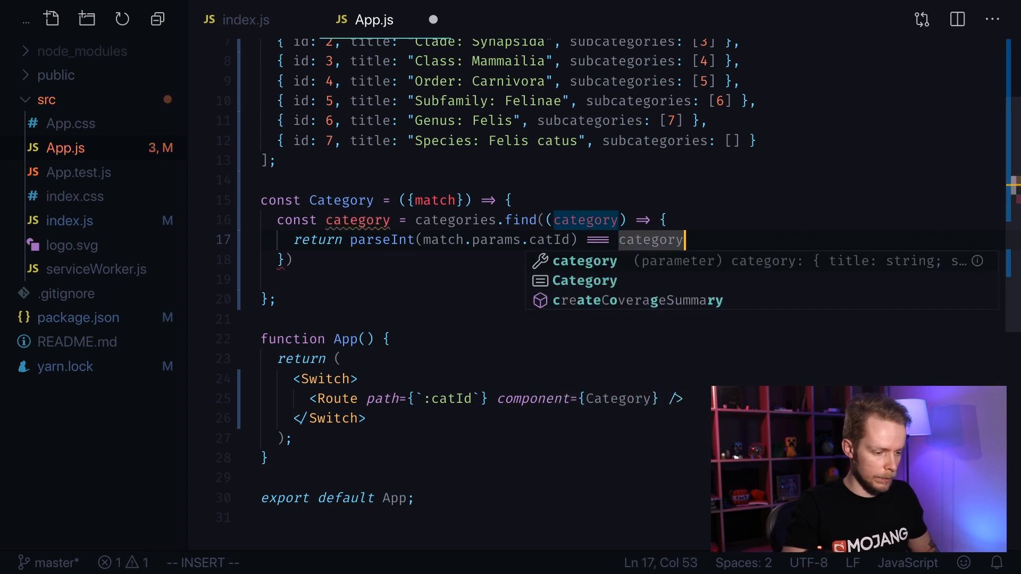
pyautogui.write('.id')
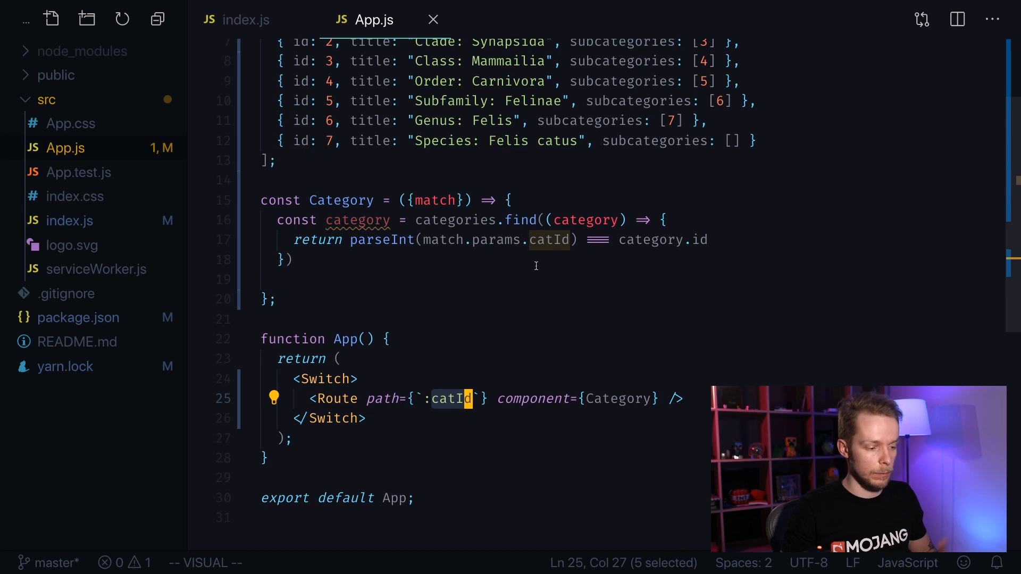
pyautogui.press('Escape')
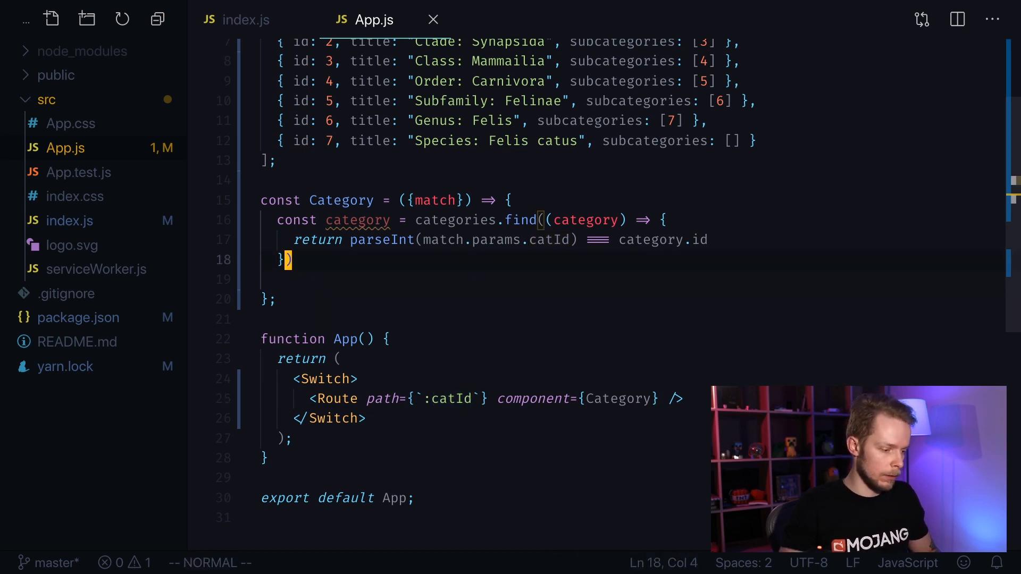
# Return a fragment holding {match.isExact && <></>} from Category
pyautogui.press('o')
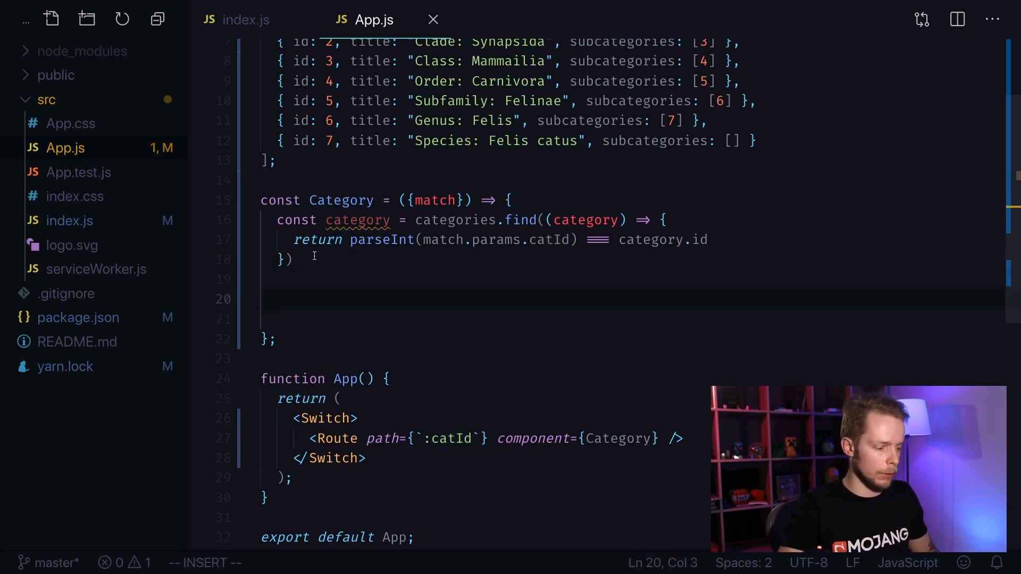
pyautogui.write('return <>')
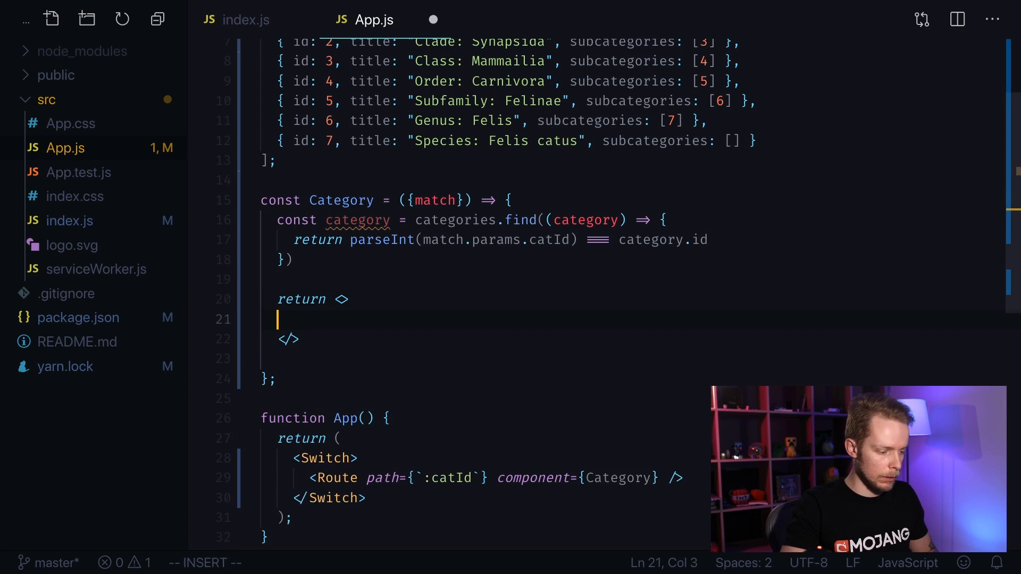
pyautogui.write('{}')
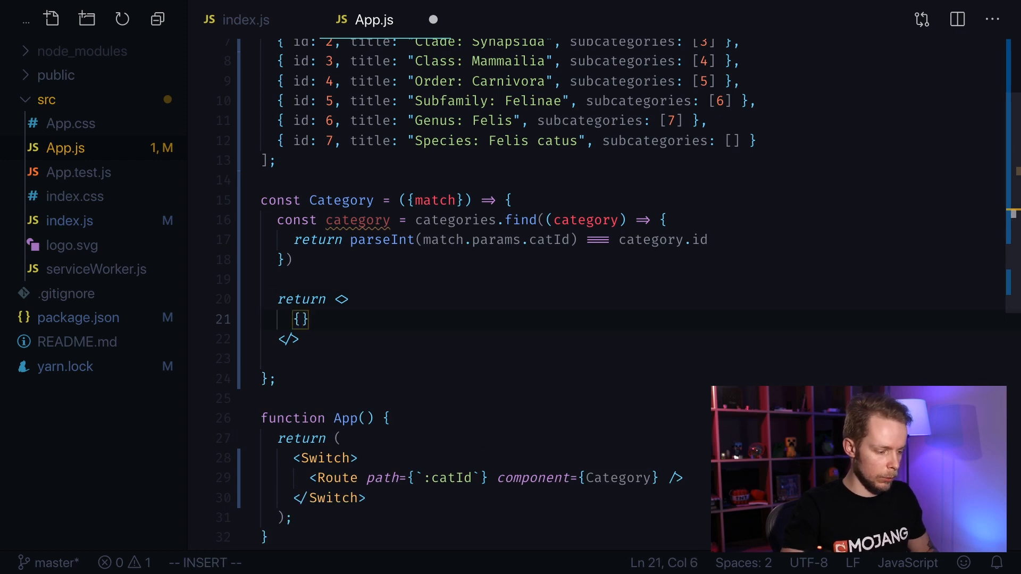
pyautogui.write('match.is')
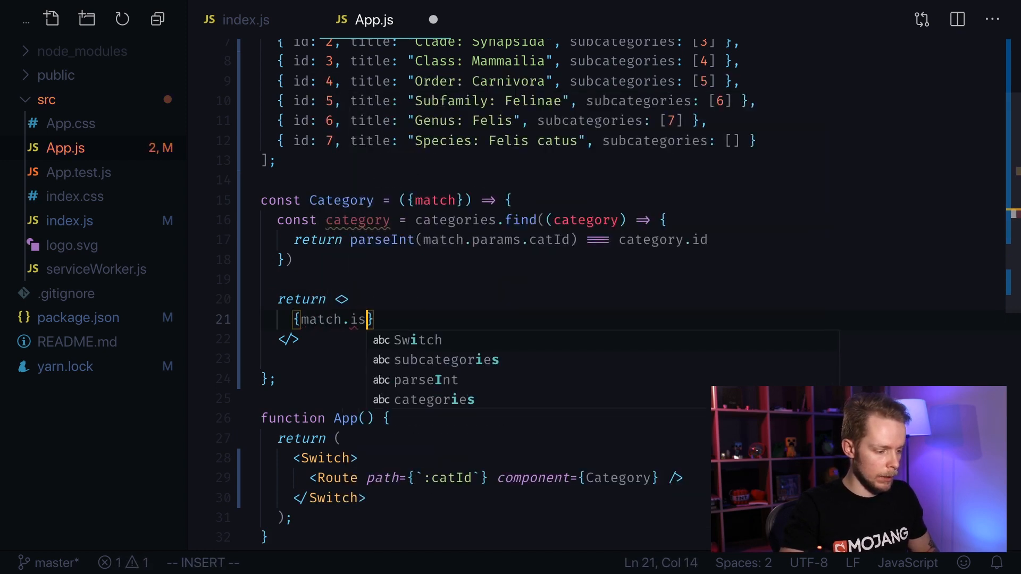
pyautogui.press('Escape')
pyautogui.write('Exact ')
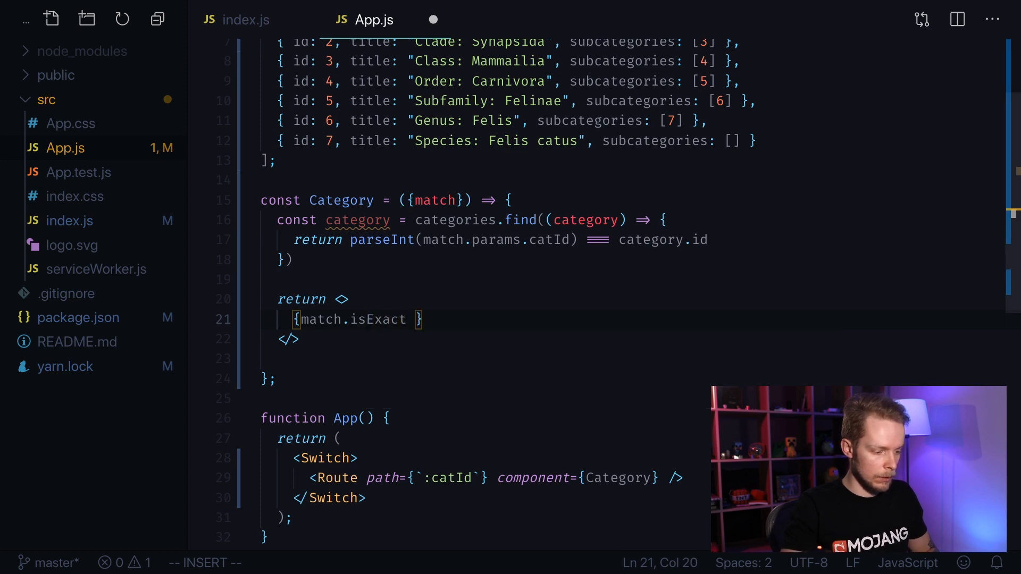
pyautogui.write('&&')
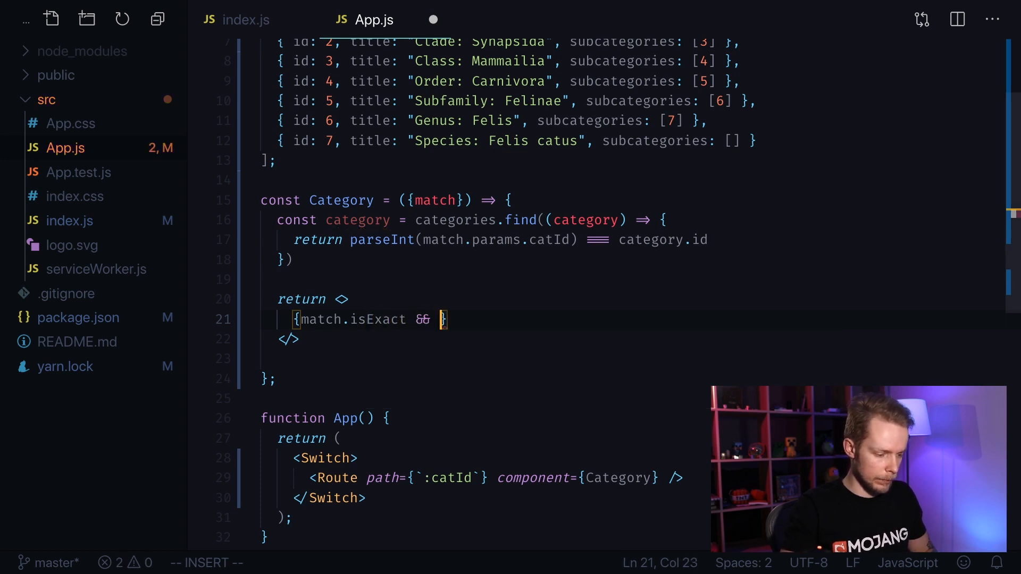
pyautogui.write('<>')
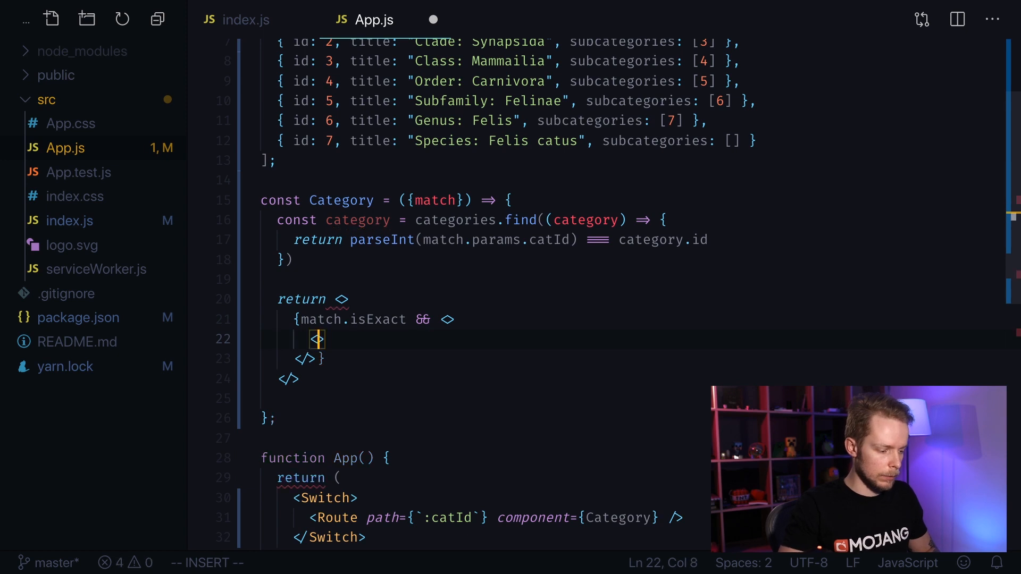
# Render <h1>{category.title}</h1> inside the isExact fragment
pyautogui.write('h1')
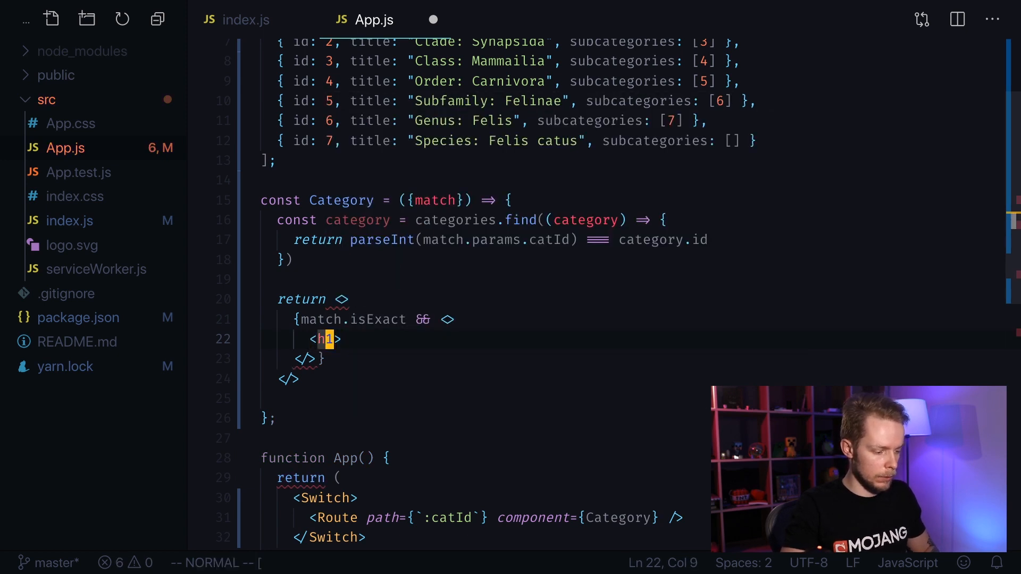
pyautogui.press('a')
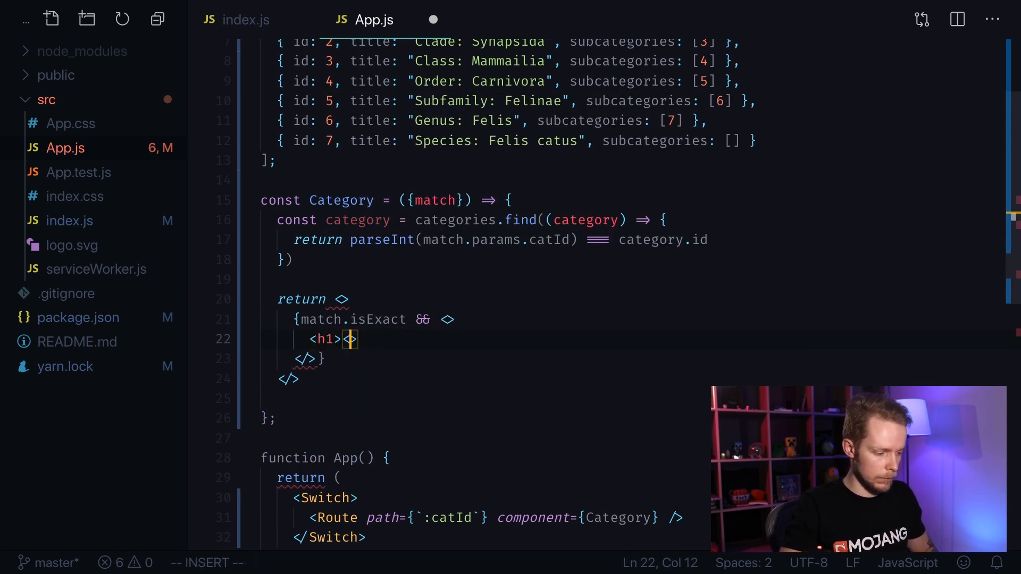
pyautogui.press('Escape')
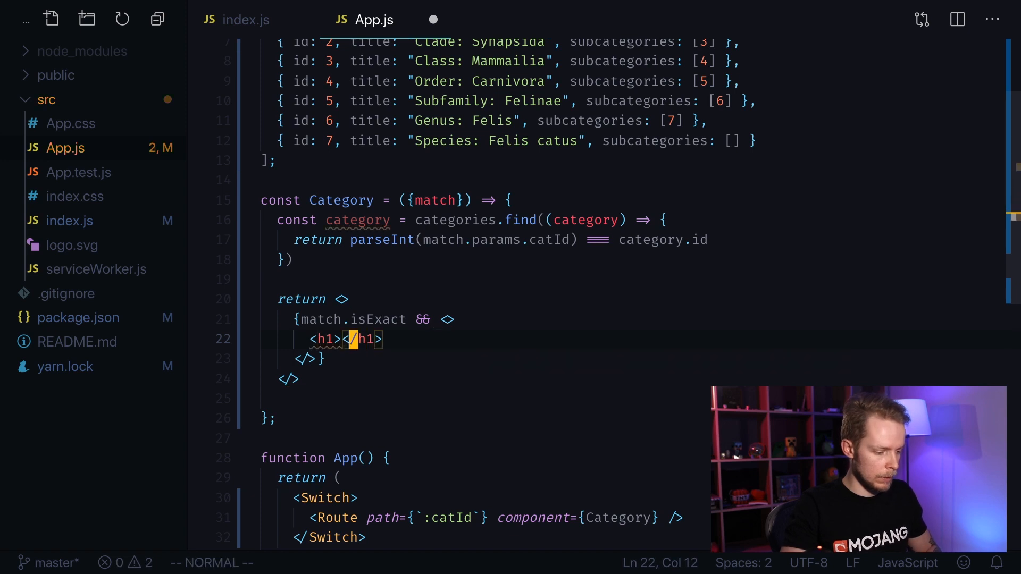
pyautogui.write('{C')
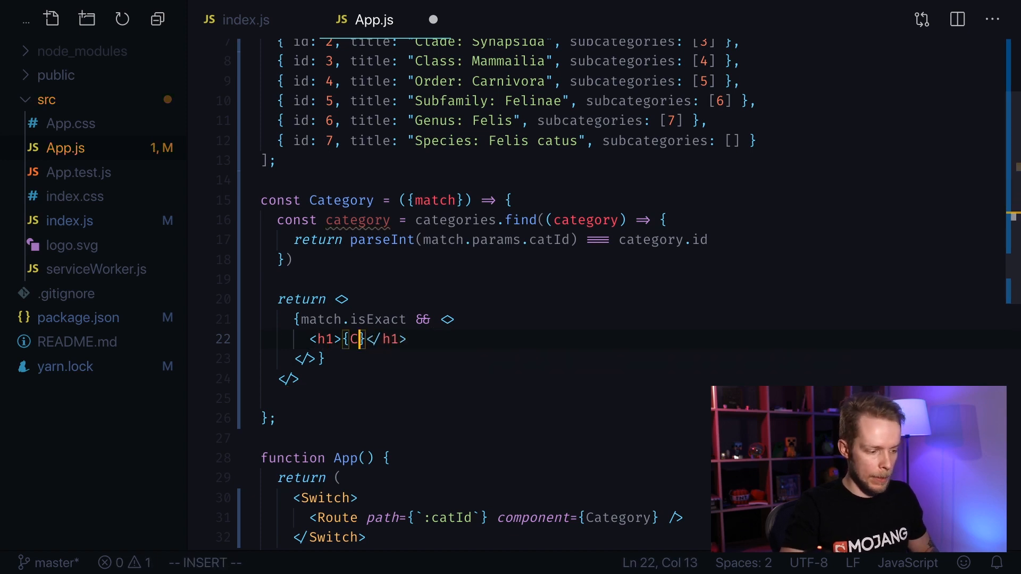
pyautogui.write('ategory.ti')
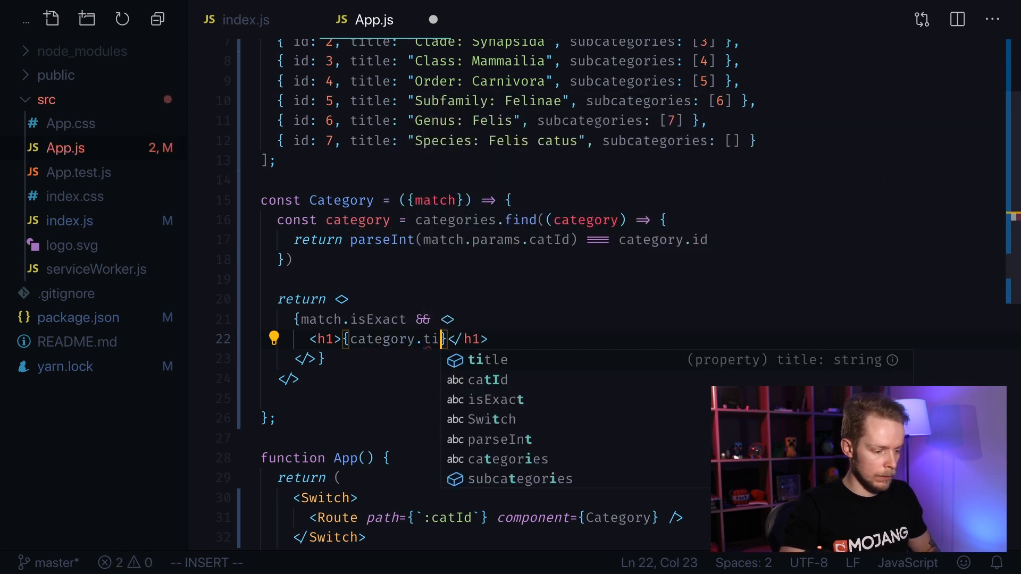
pyautogui.press('Enter')
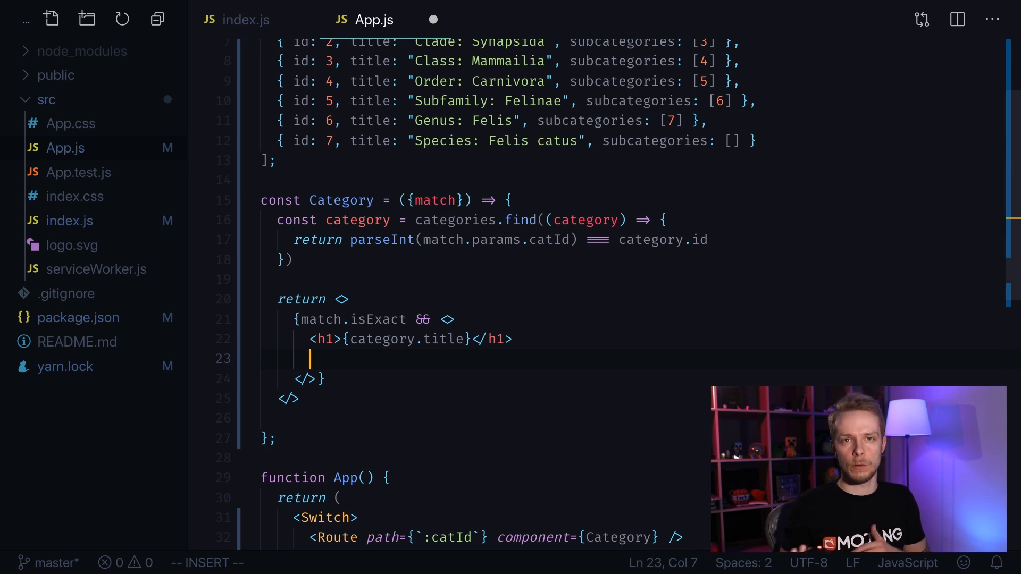
# Map category.subcategories to a returned div per subCategoryId
pyautogui.write('{')
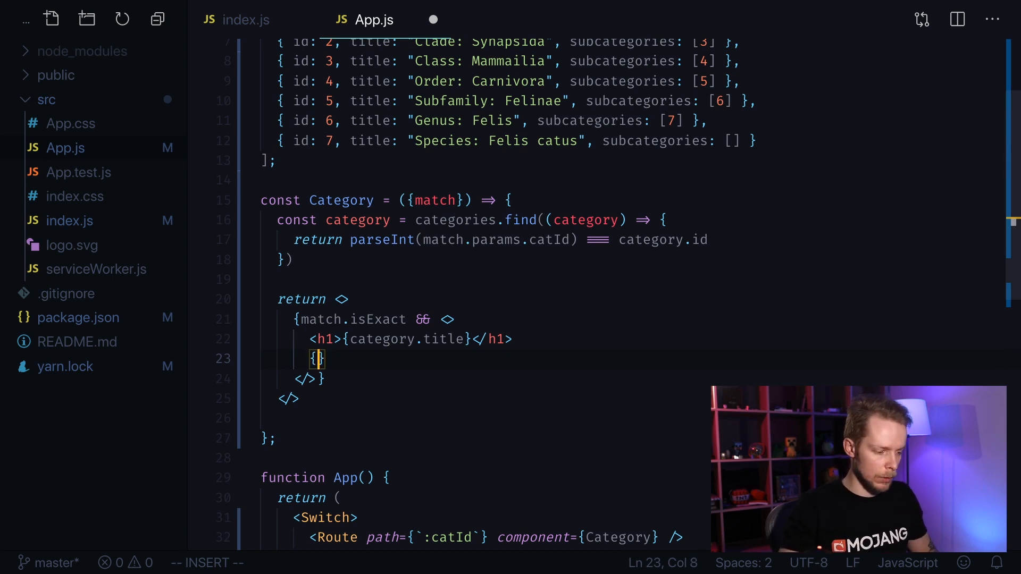
pyautogui.write('category.subcategories')
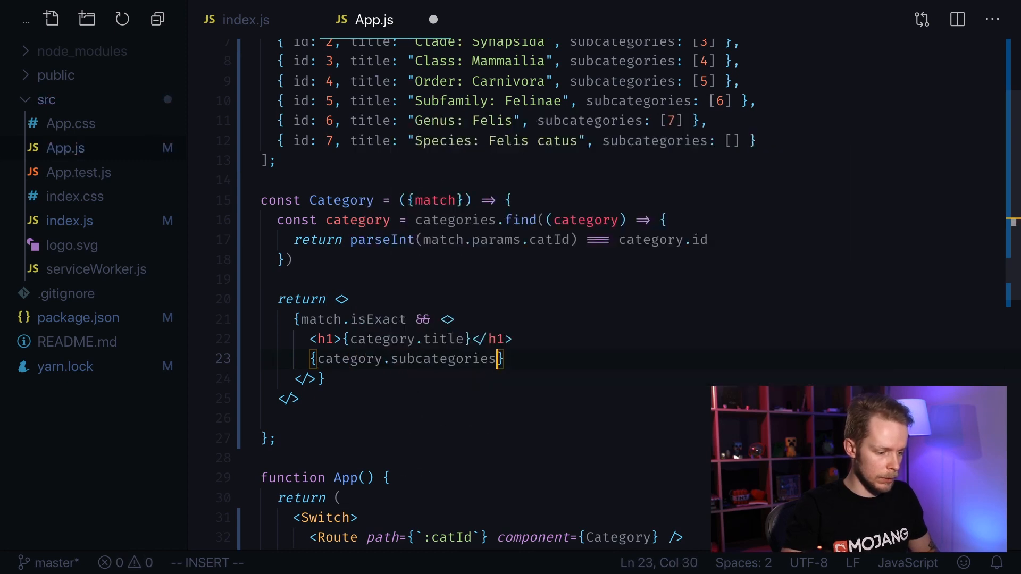
pyautogui.write('.map(')
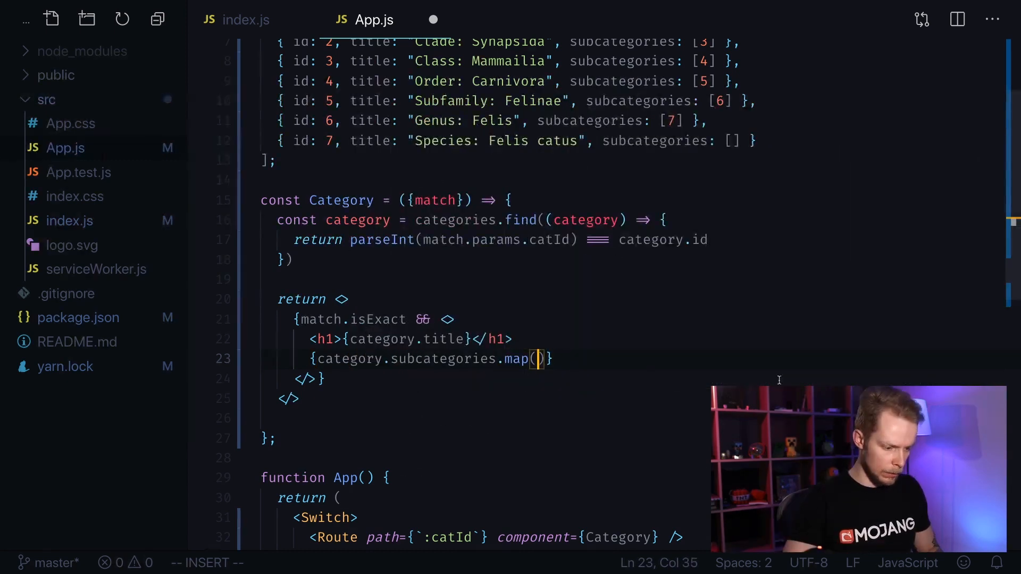
pyautogui.write('subCategoryId =>')
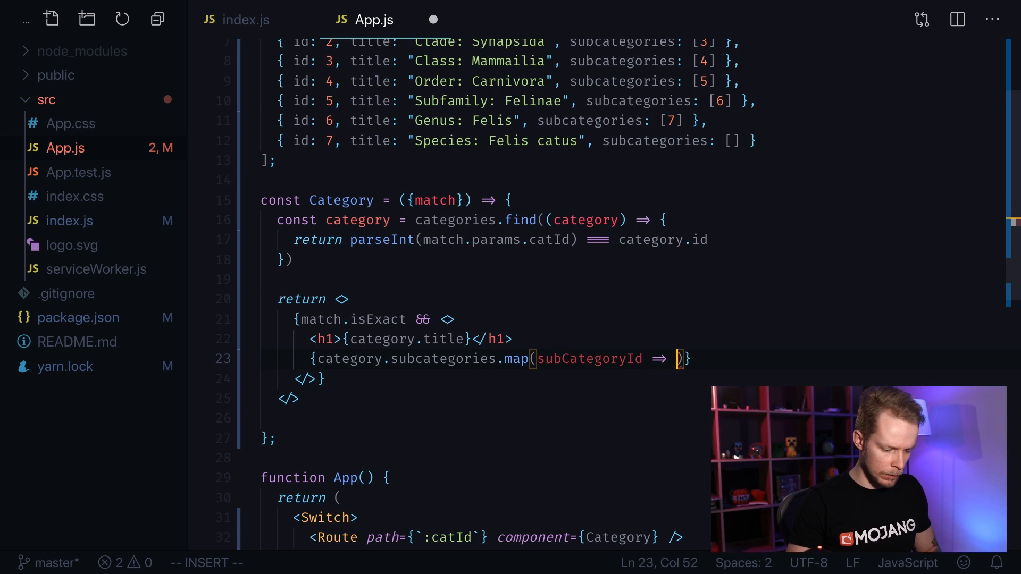
pyautogui.press('enter')
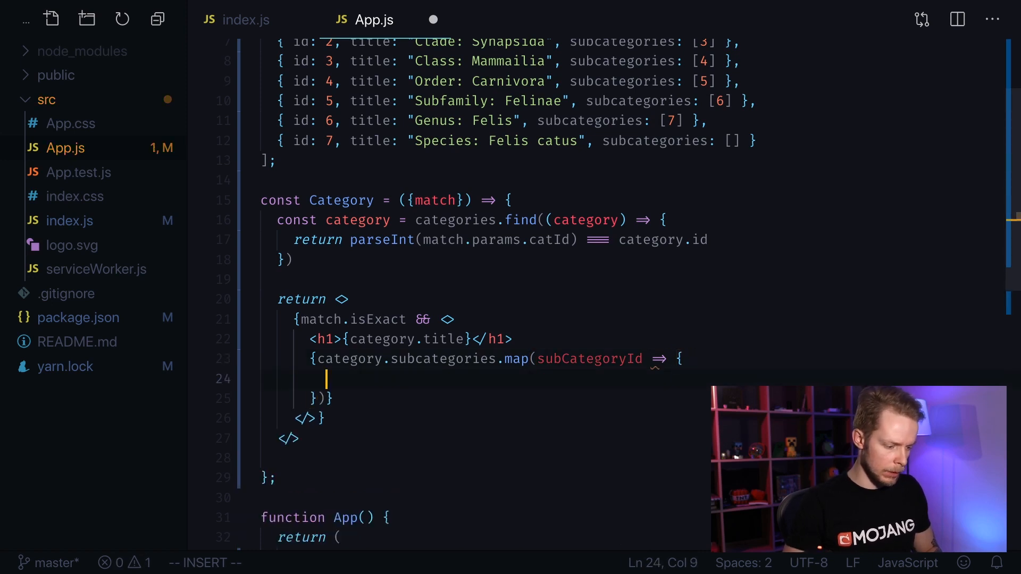
pyautogui.write('return <div>')
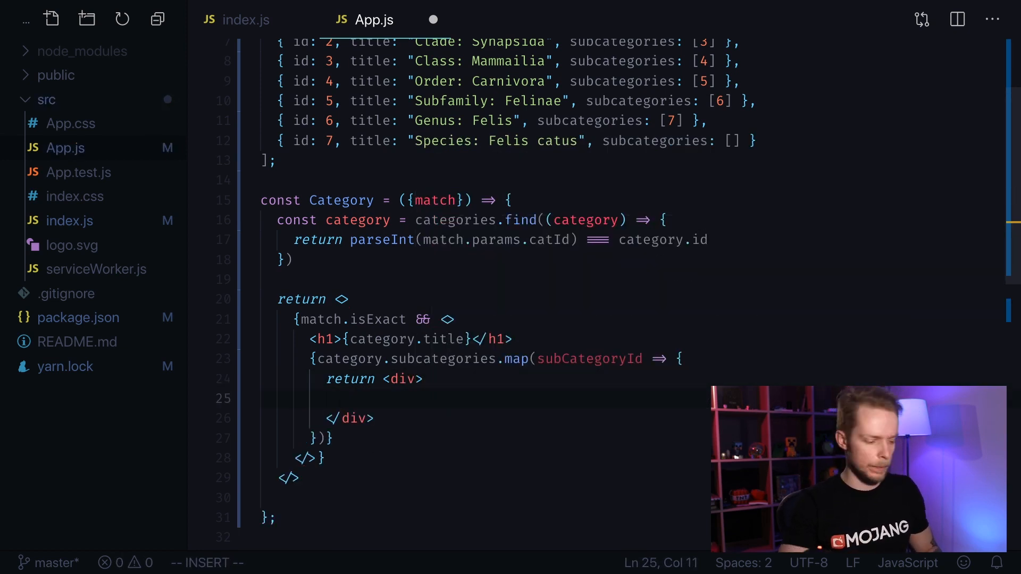
# Put a Link to `${match.url}/${subCategoryId}` in each div, key it by subCategoryId, and import Link
pyautogui.write('LI>')
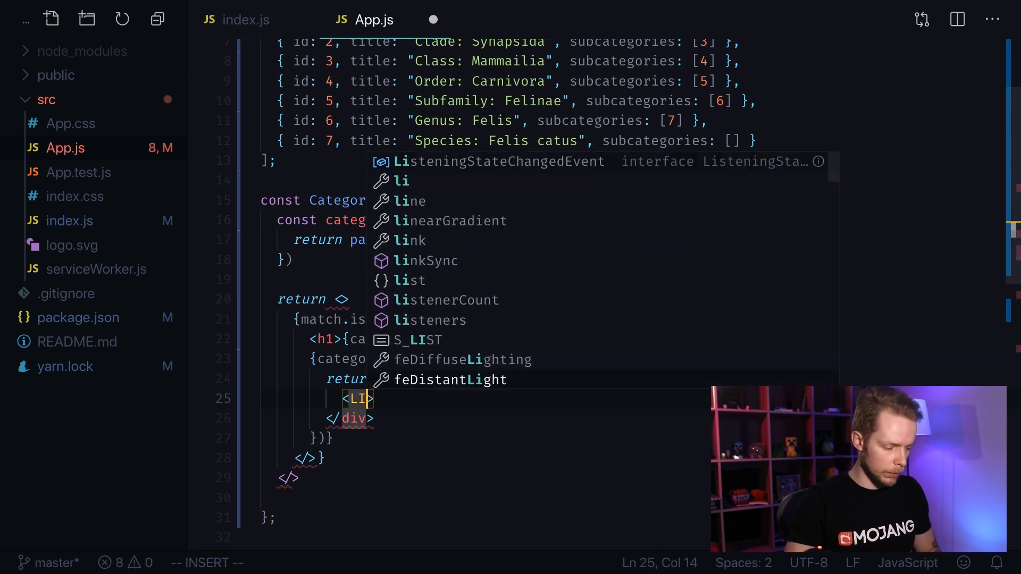
pyautogui.write('nk to={``}/')
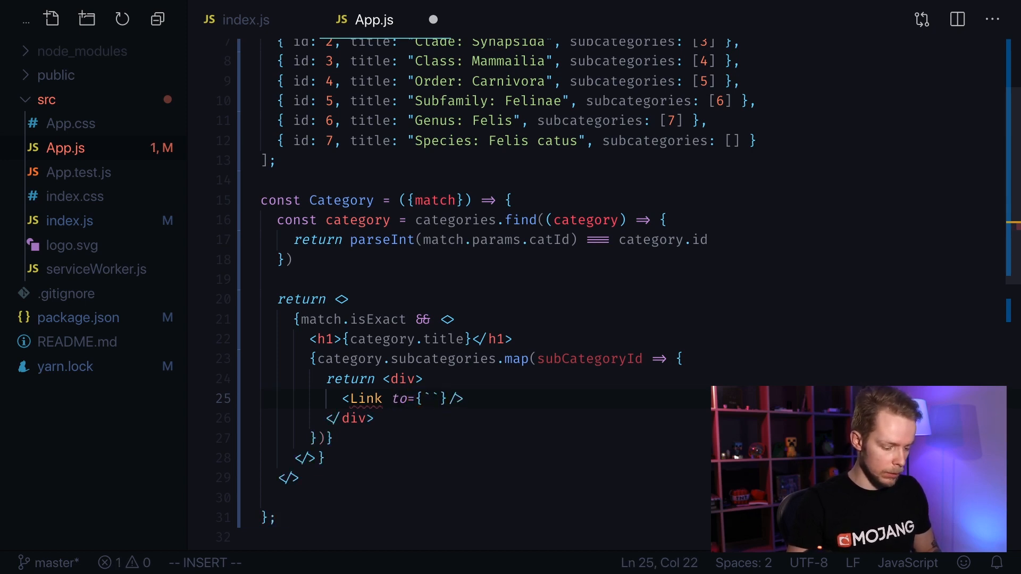
pyautogui.write('${match.url')
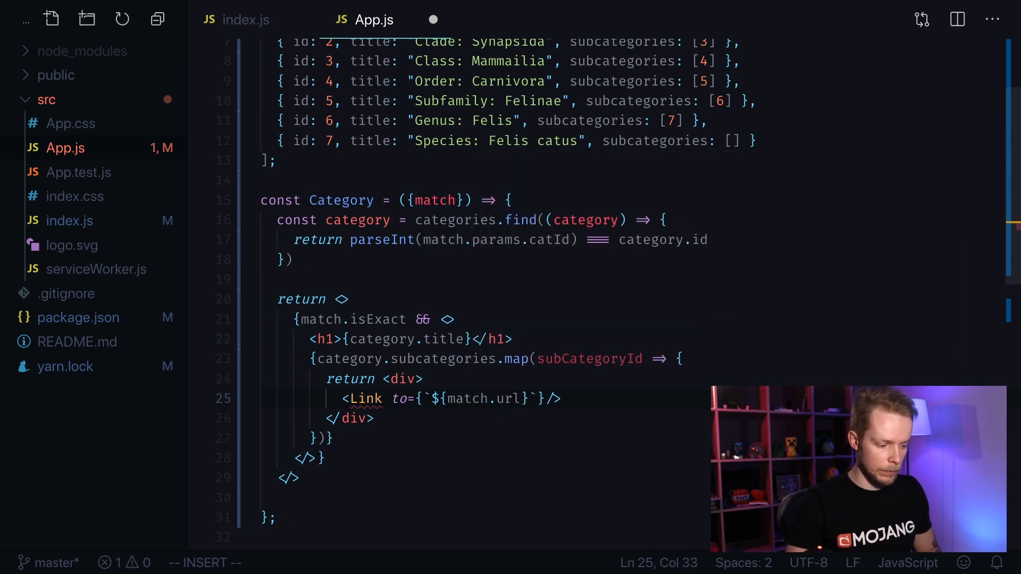
pyautogui.write('/')
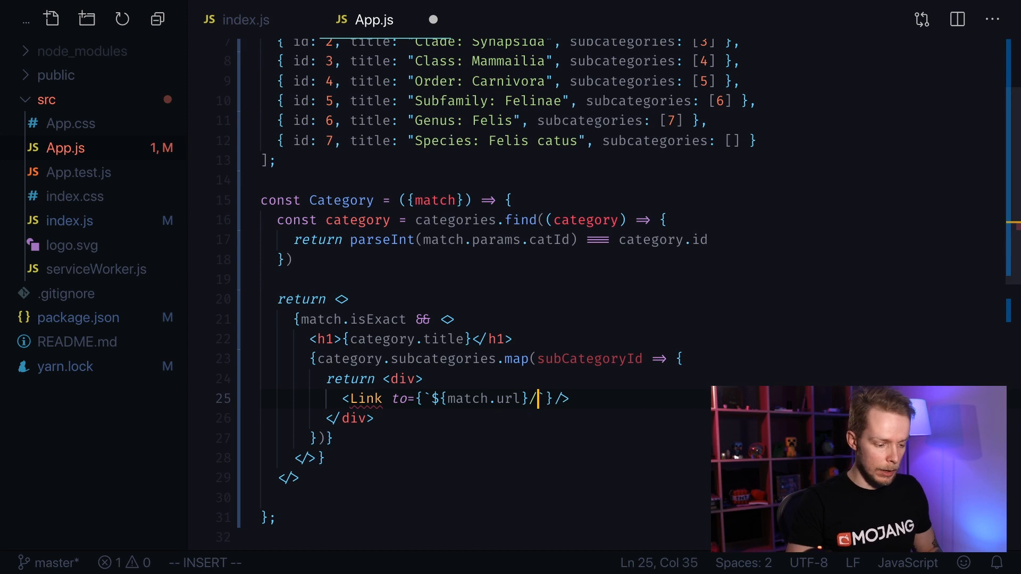
pyautogui.write('${subCategoryId}')
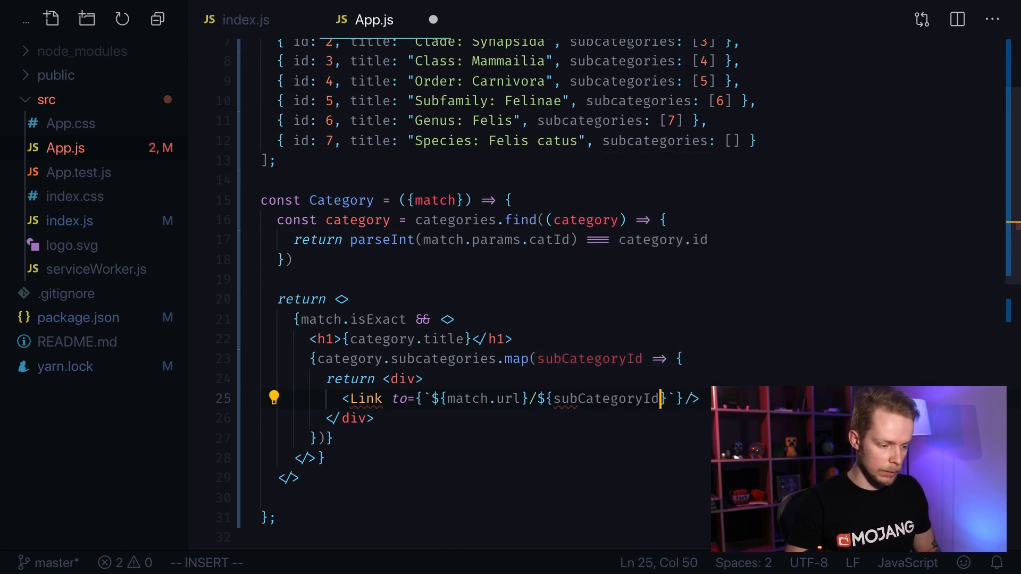
pyautogui.press('Escape')
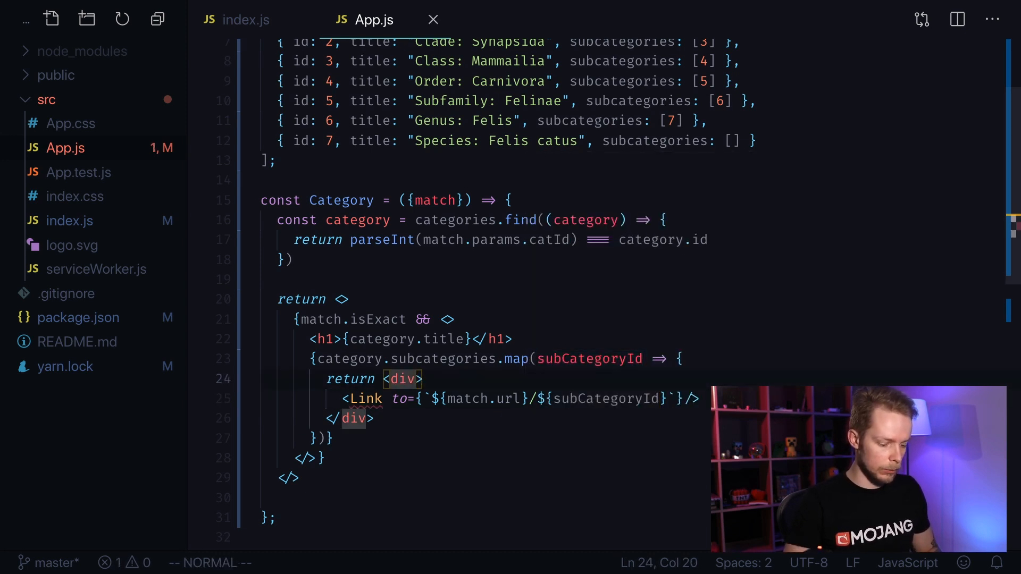
pyautogui.write('key={}')
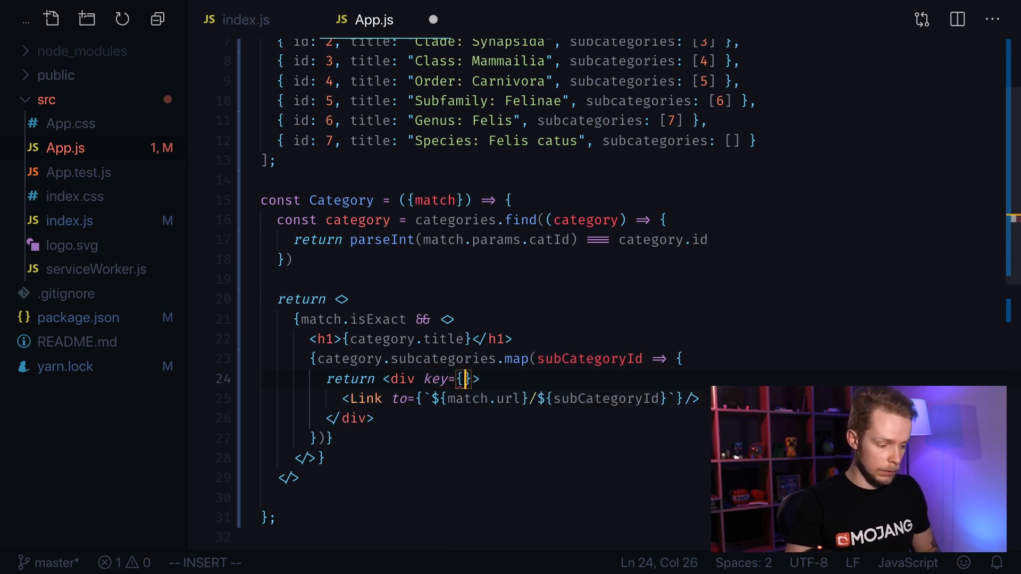
pyautogui.write('subCategoryId')
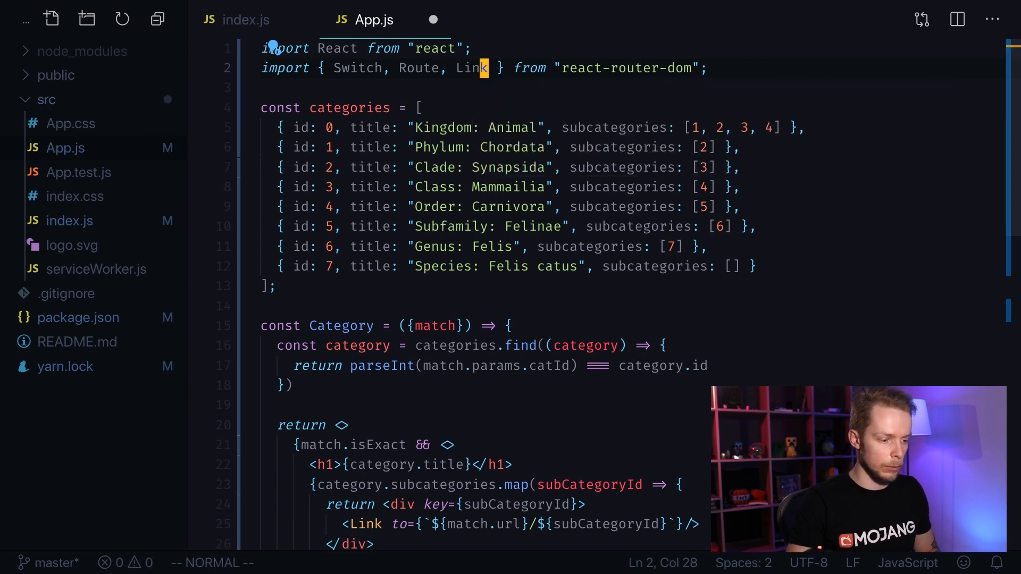
# Display {categories.find(cat => cat.id === subCategoryId).title} as each subcategory Link's text
pyautogui.scroll(-3)
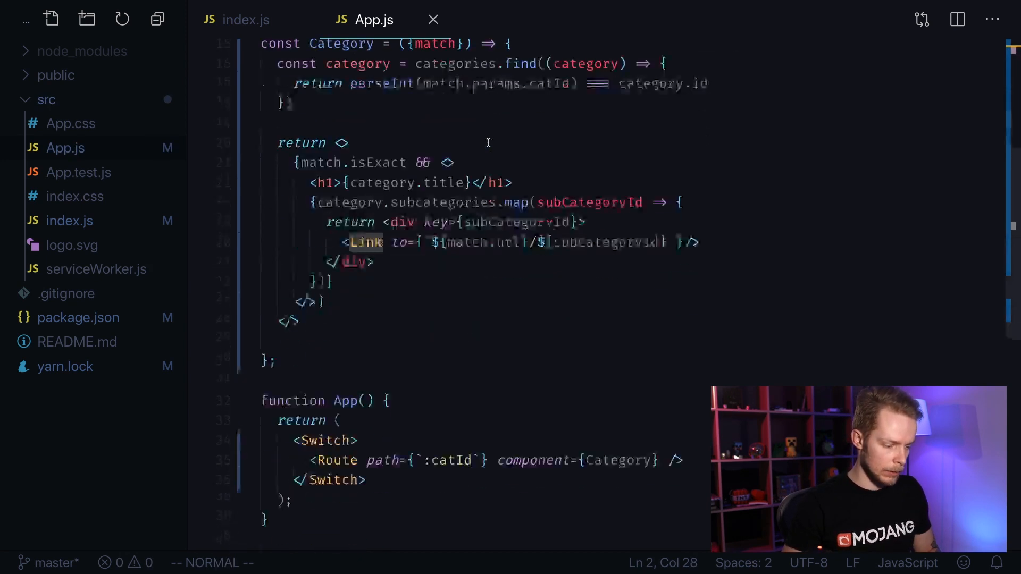
pyautogui.scroll(-3)
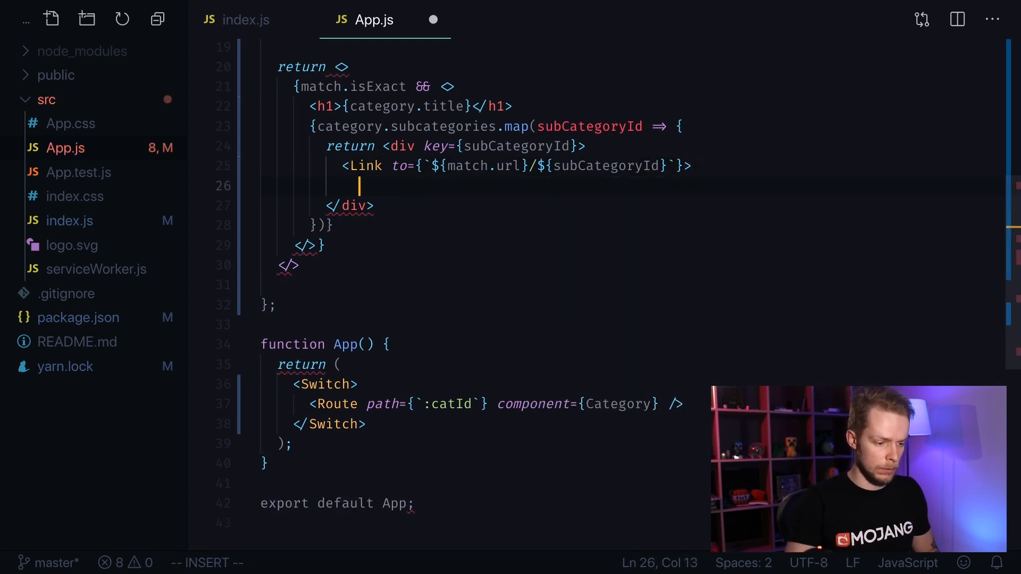
pyautogui.write('<Li')
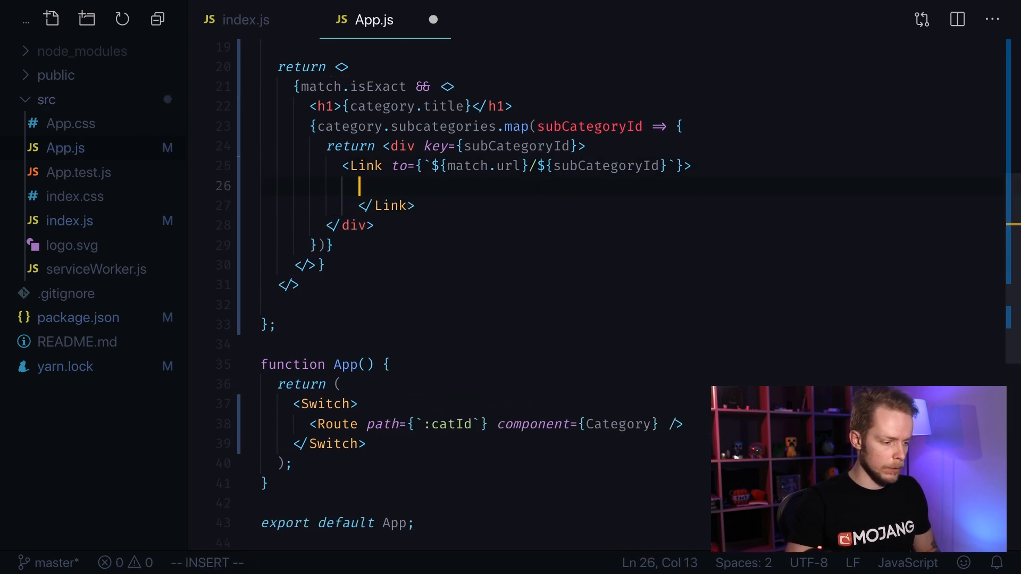
pyautogui.write('{}')
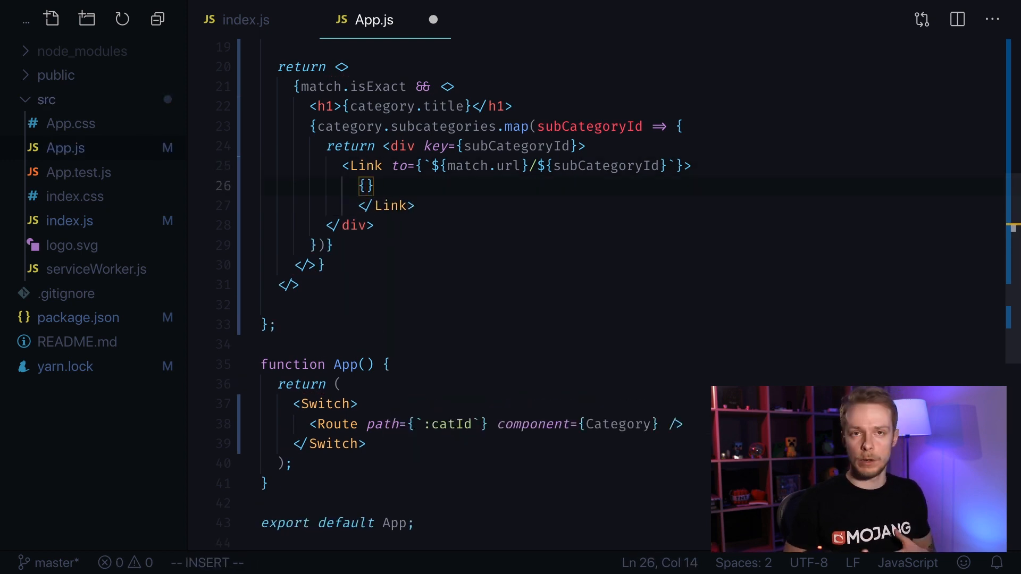
pyautogui.press('Enter')
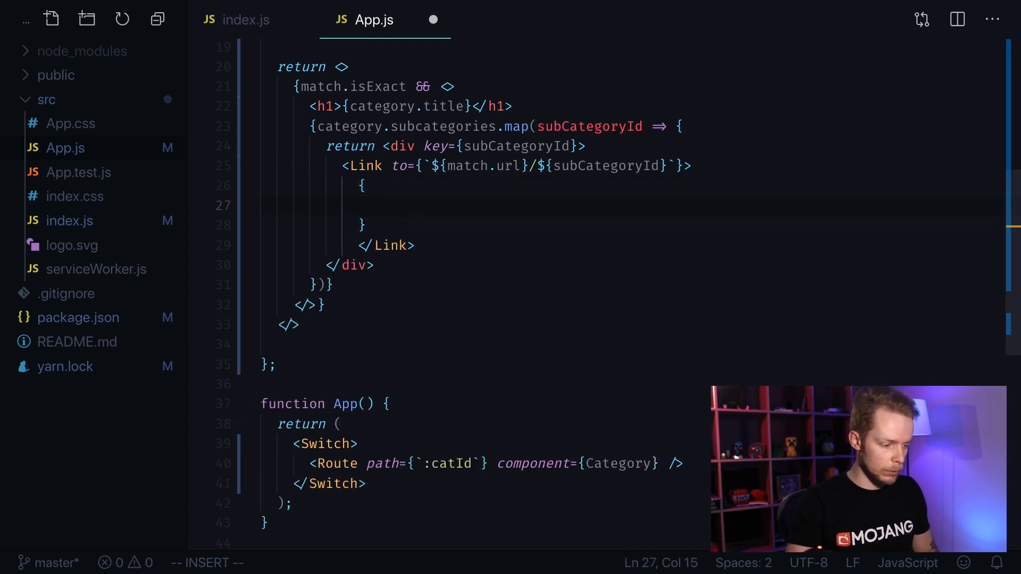
pyautogui.write('categories.')
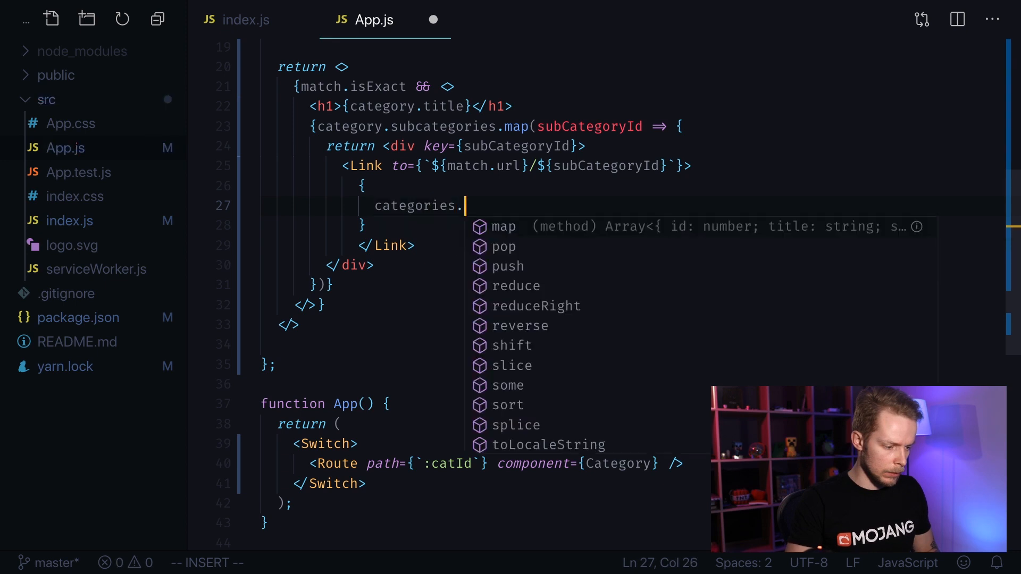
pyautogui.write('find()')
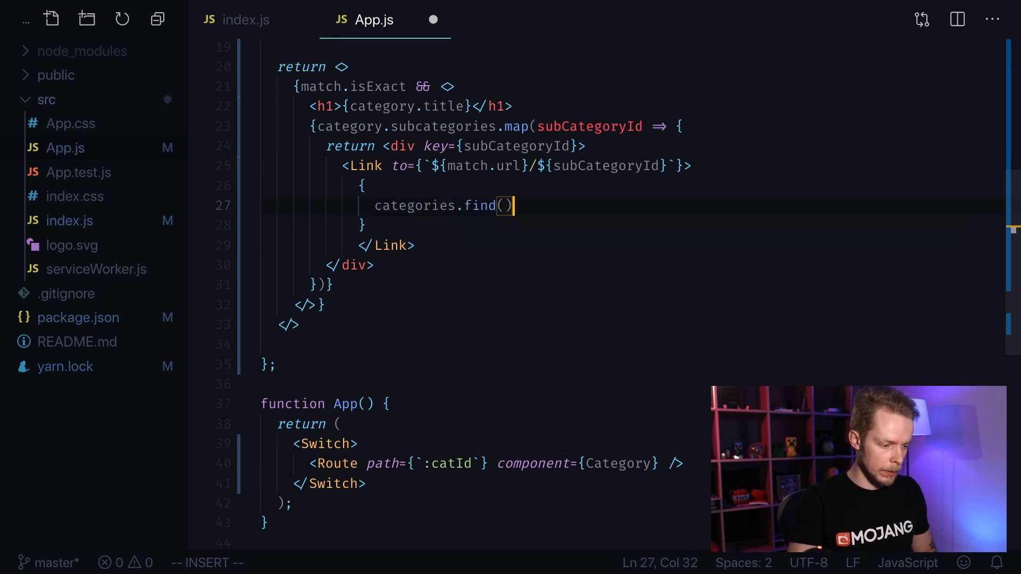
pyautogui.write('cat =')
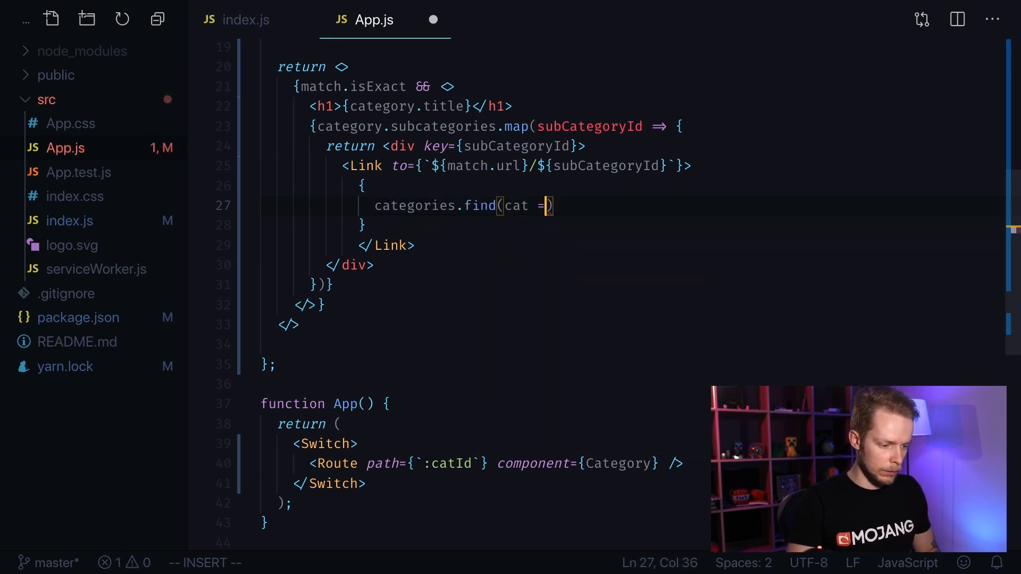
pyautogui.write('> ca')
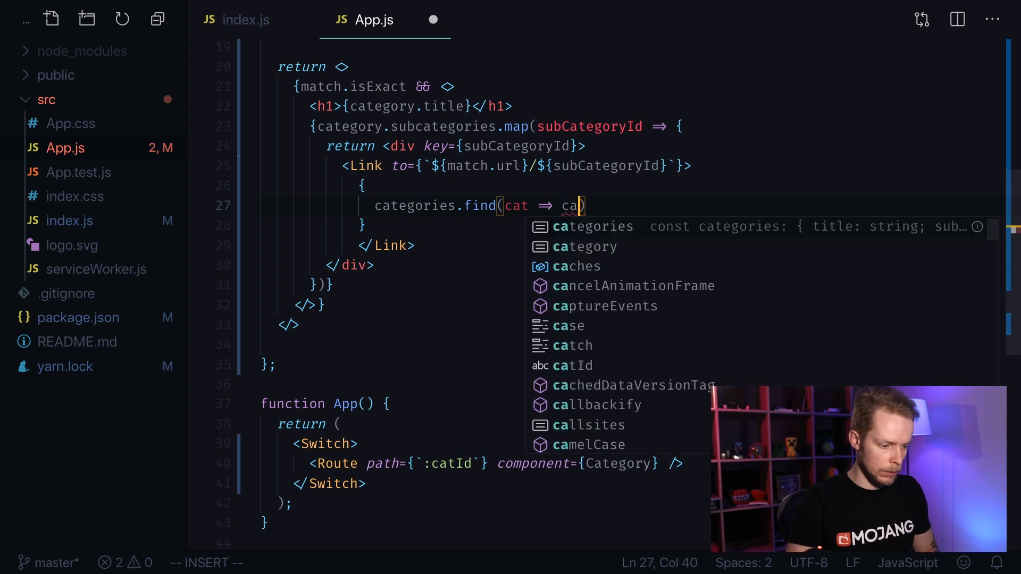
pyautogui.write('t.id ===')
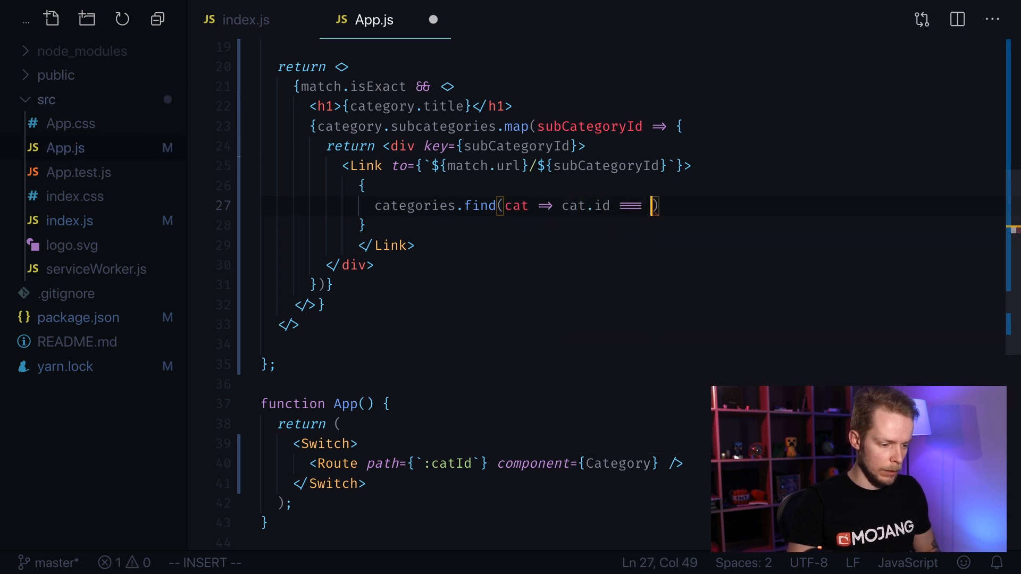
pyautogui.write('subCategoryId')
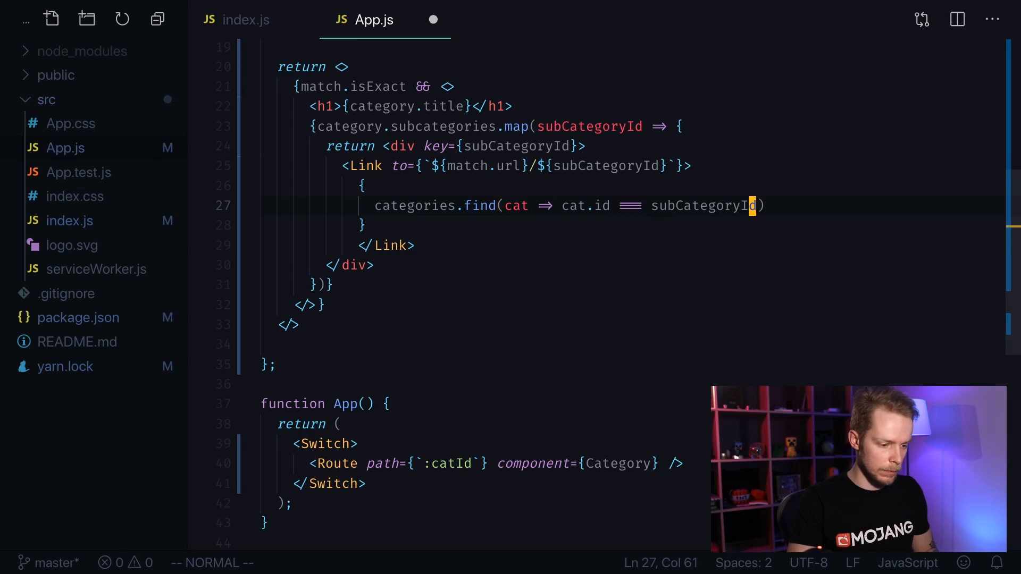
pyautogui.write('.title')
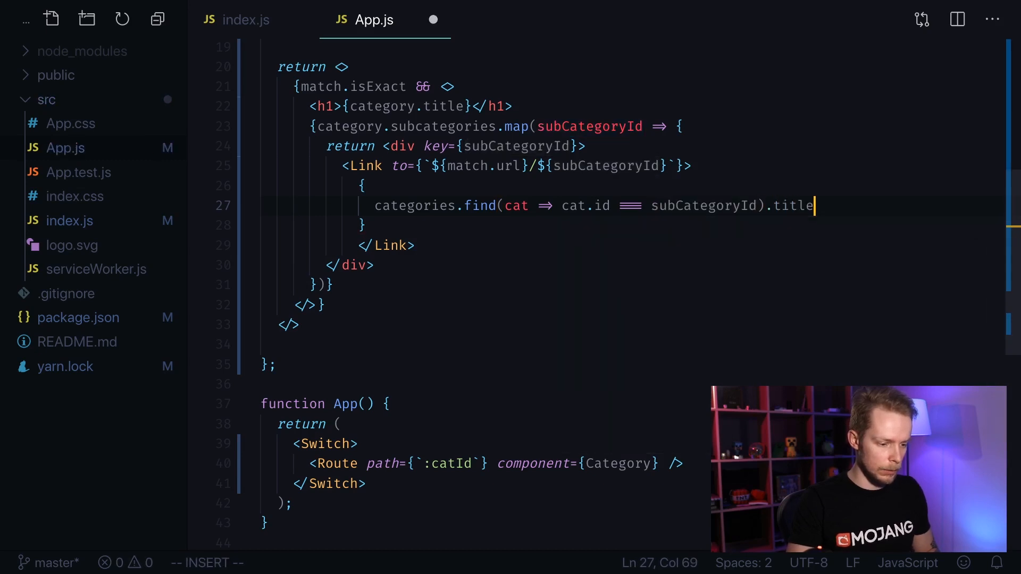
pyautogui.press('Enter')
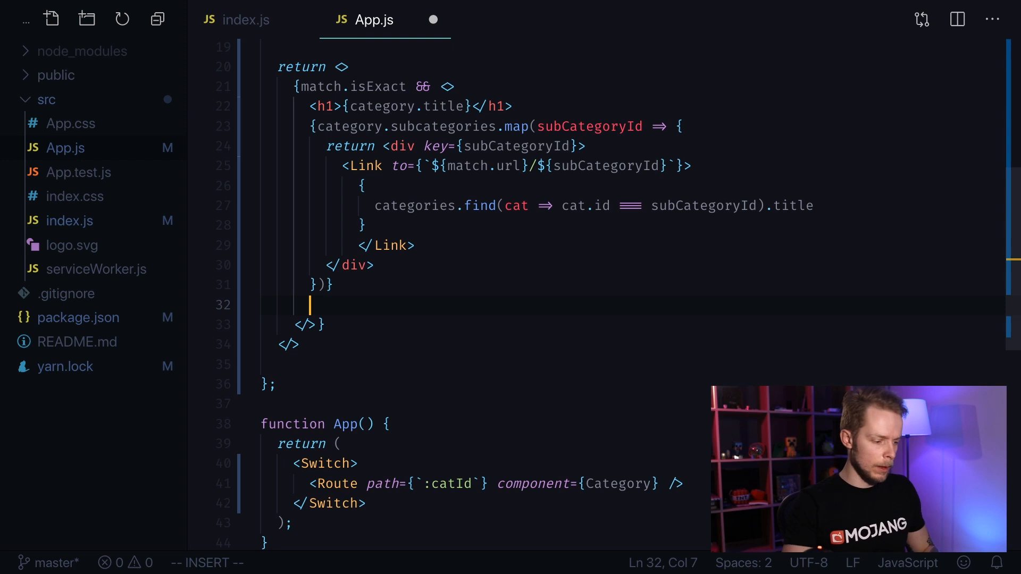
# Below the subcategory map, add the condition category.id === 7 && for the image
pyautogui.write('{}')
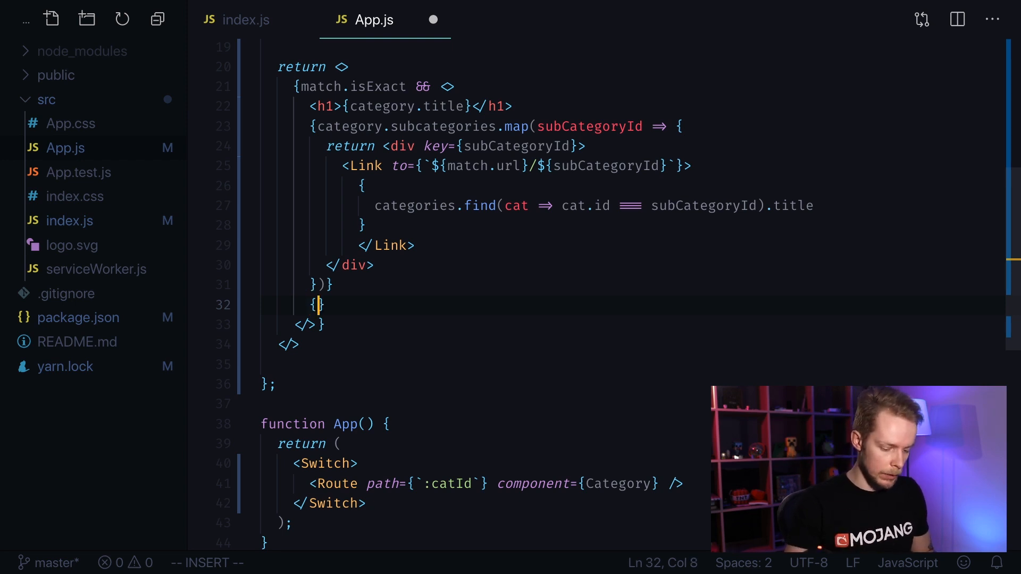
pyautogui.write('if')
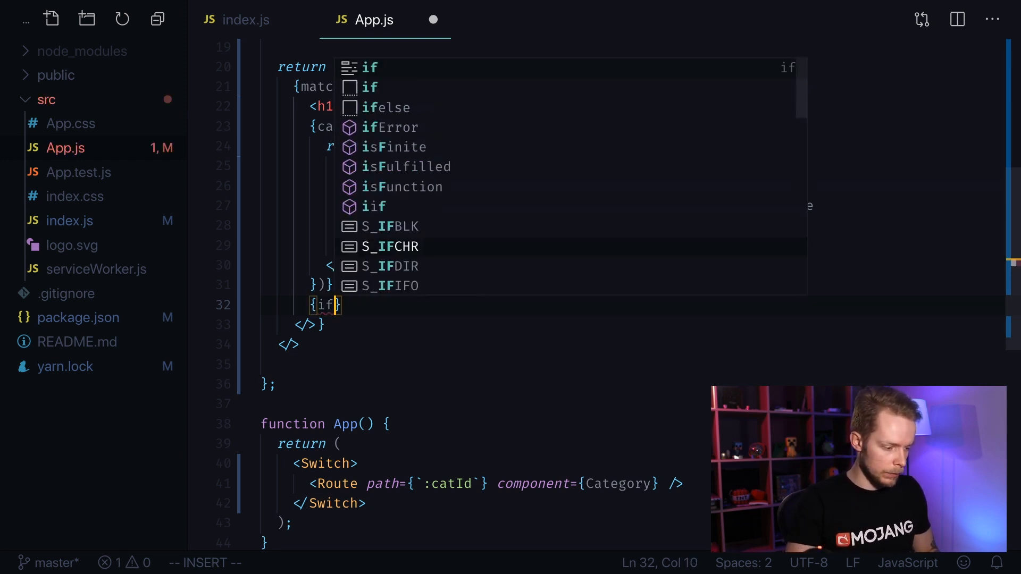
pyautogui.write('categ')
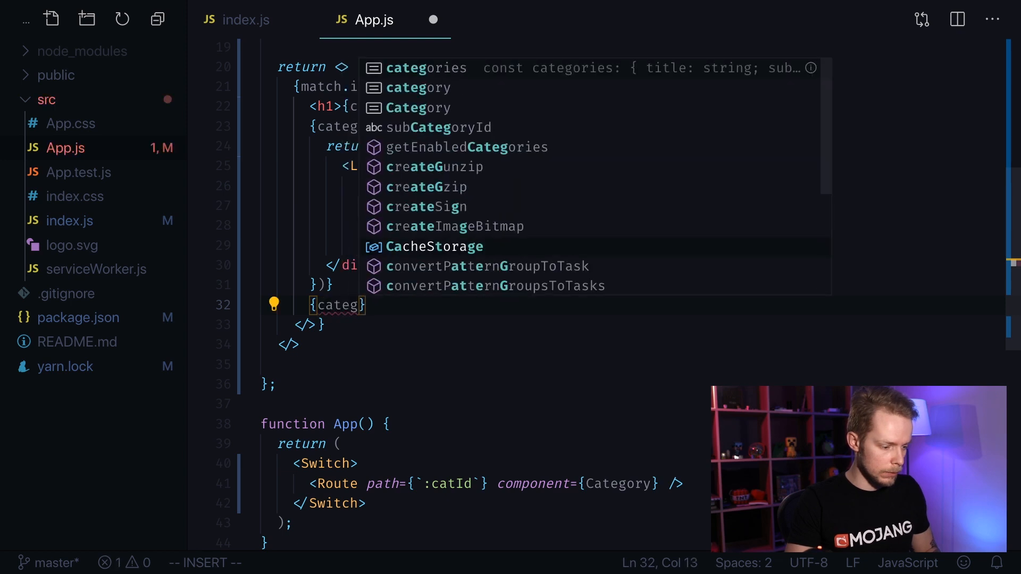
pyautogui.press('Backspace')
pyautogui.write('ory.id ')
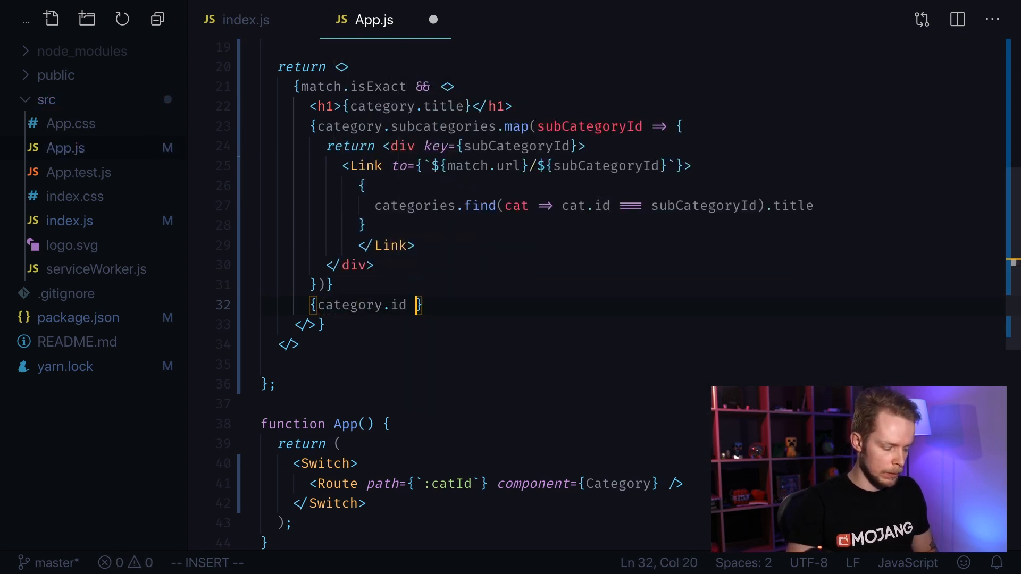
pyautogui.write('===')
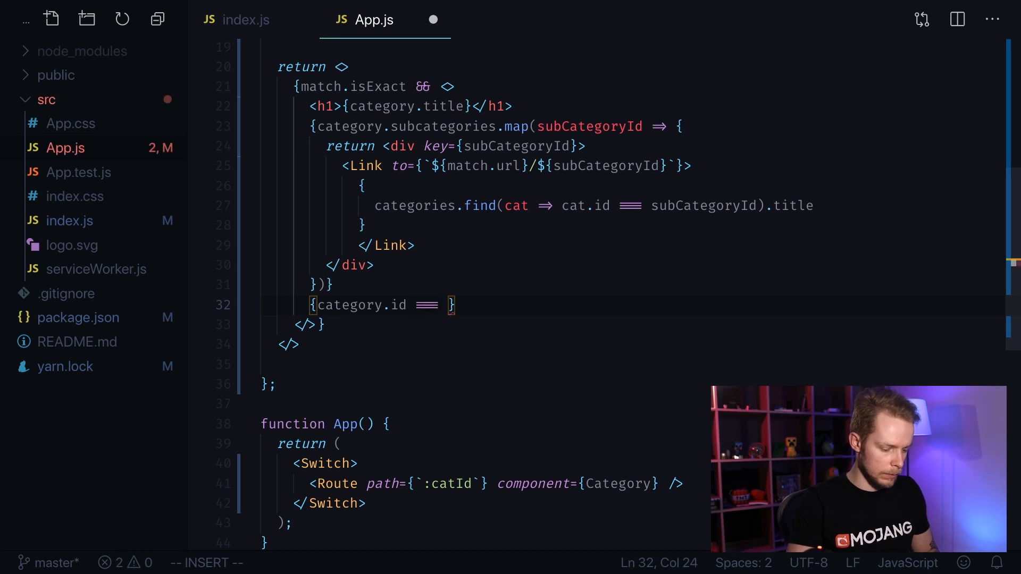
pyautogui.write('7 &&')
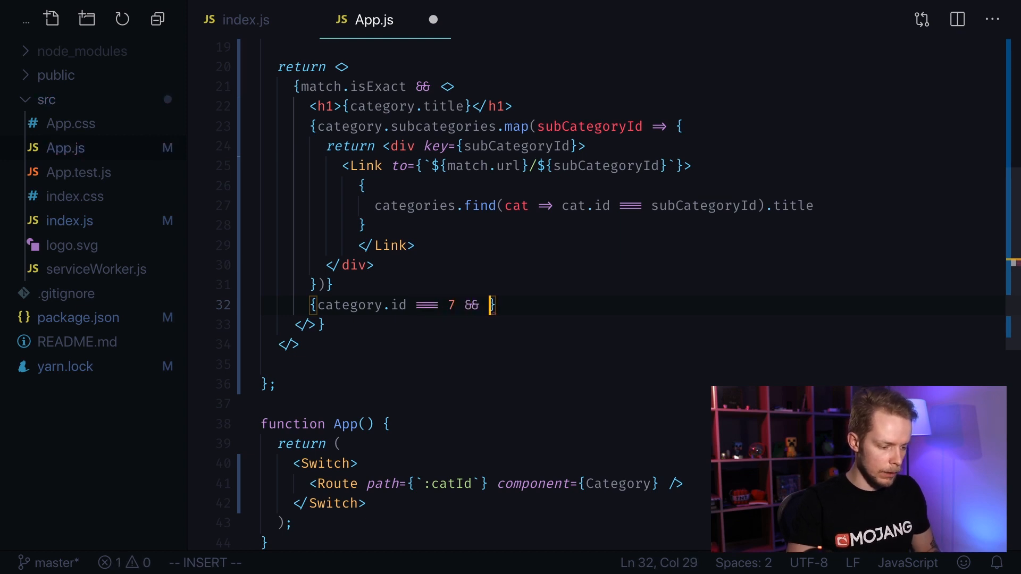
pyautogui.write('<img />')
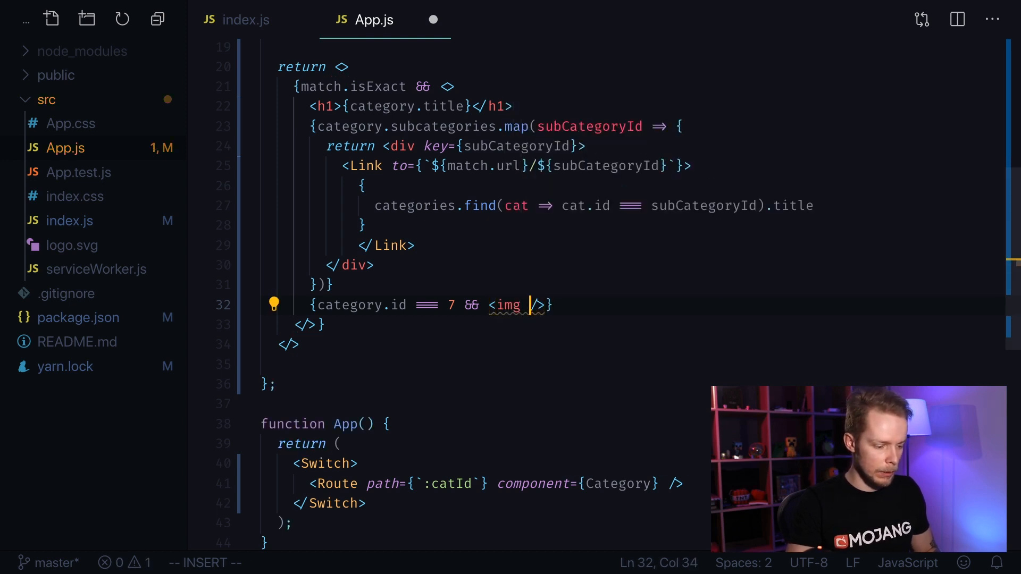
pyautogui.write('alt="cat" s')
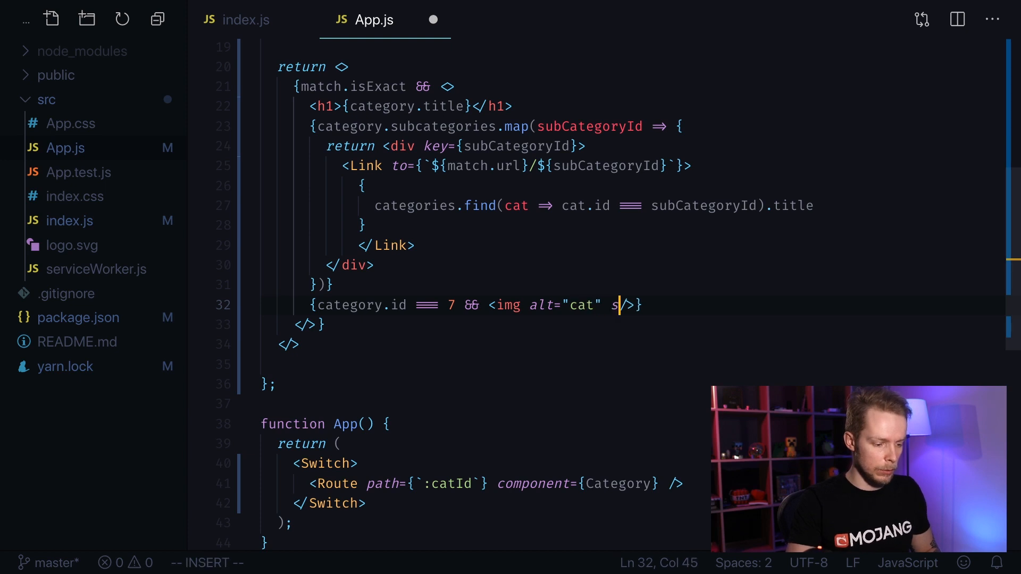
pyautogui.write('rc=""')
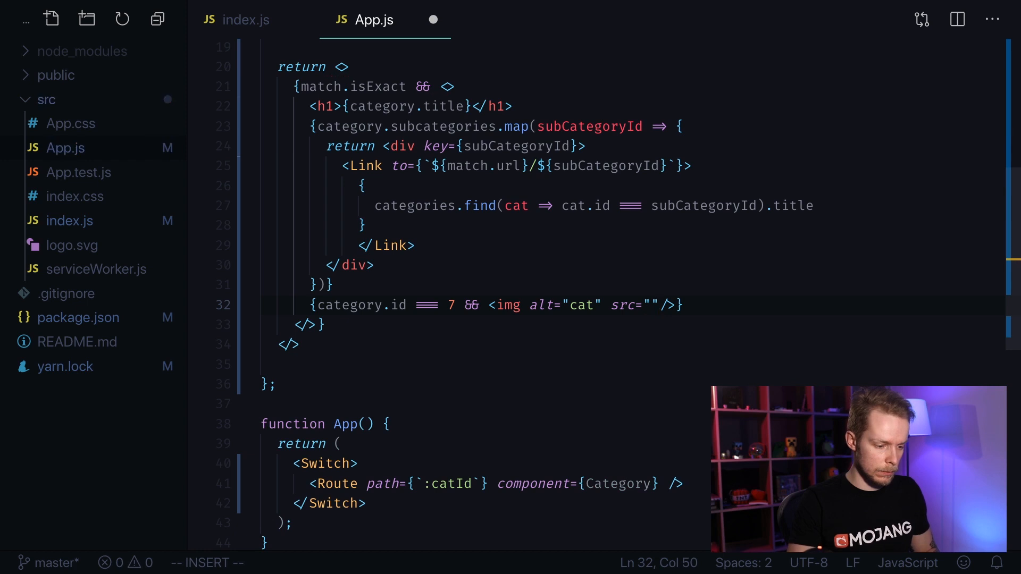
pyautogui.write('https:')
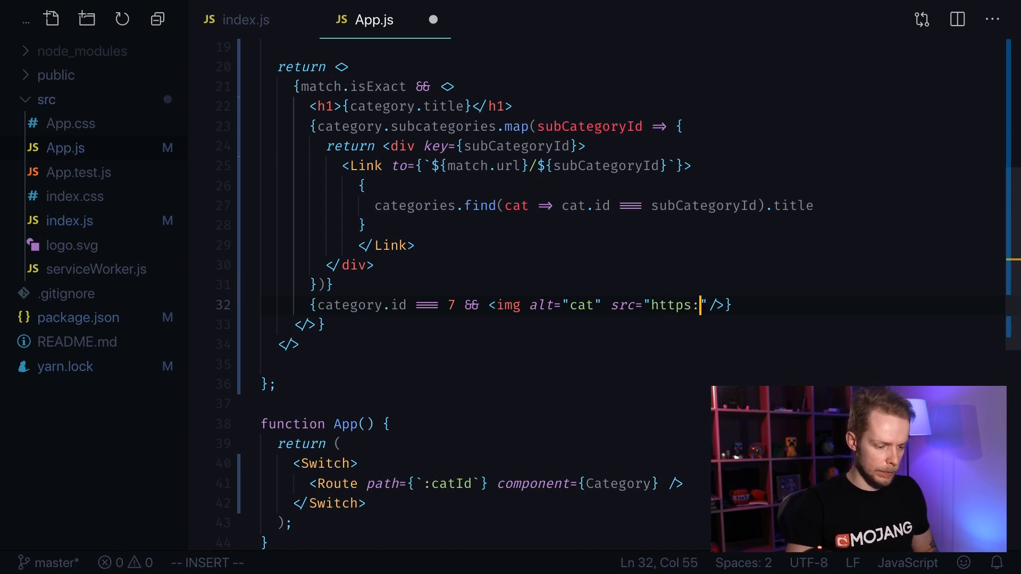
pyautogui.write('//cats')
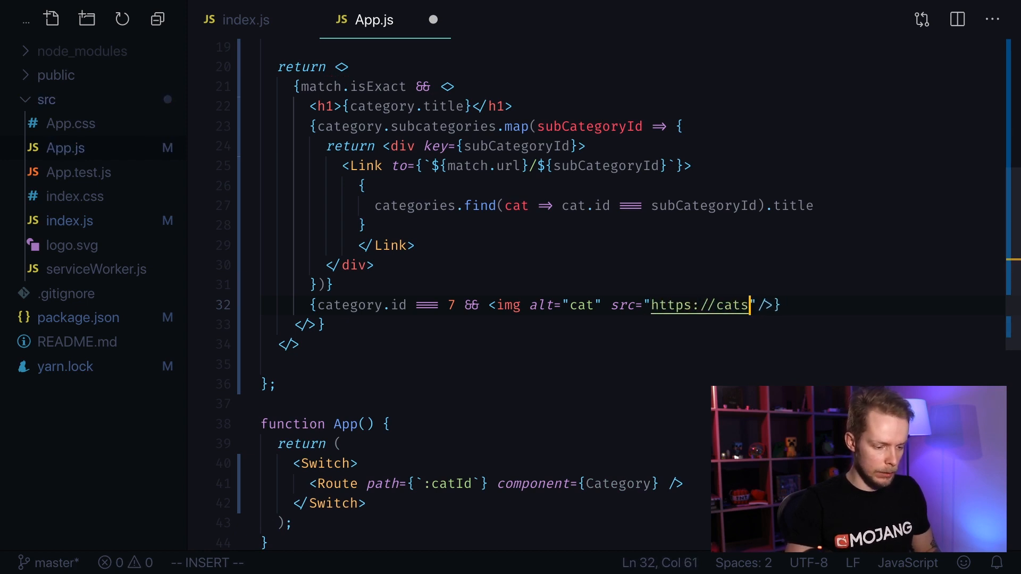
pyautogui.write('aas.com/cat')
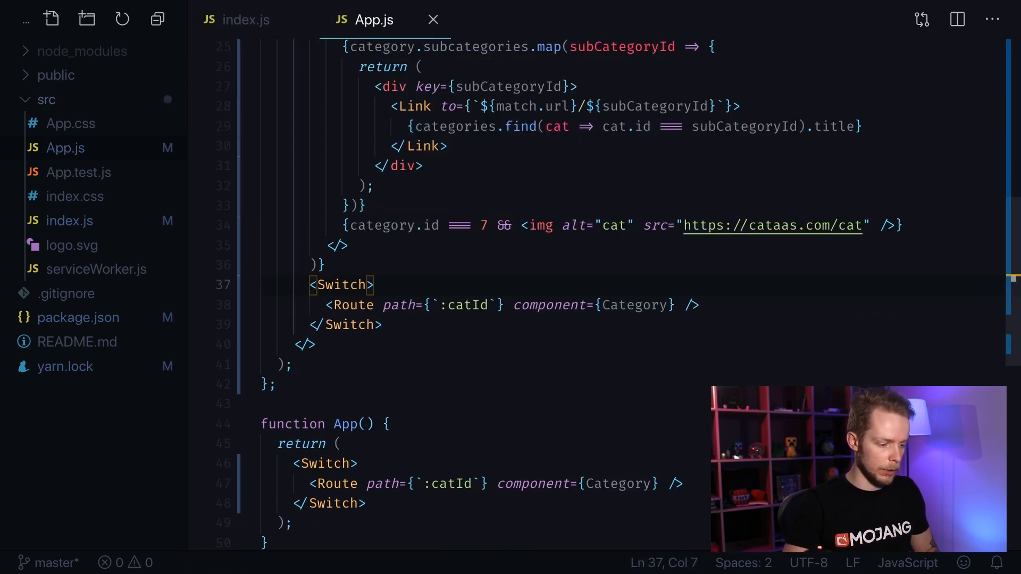
pyautogui.moveTo(341, 285)
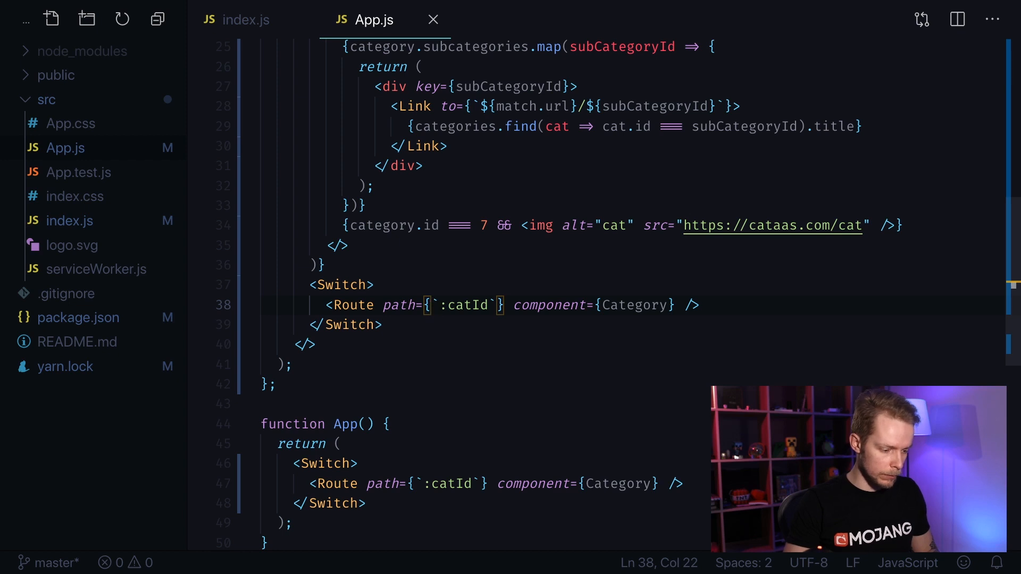
# Build the nested Route path from ${match.path} followed by :catId for the Category component
pyautogui.write('${match.path}')
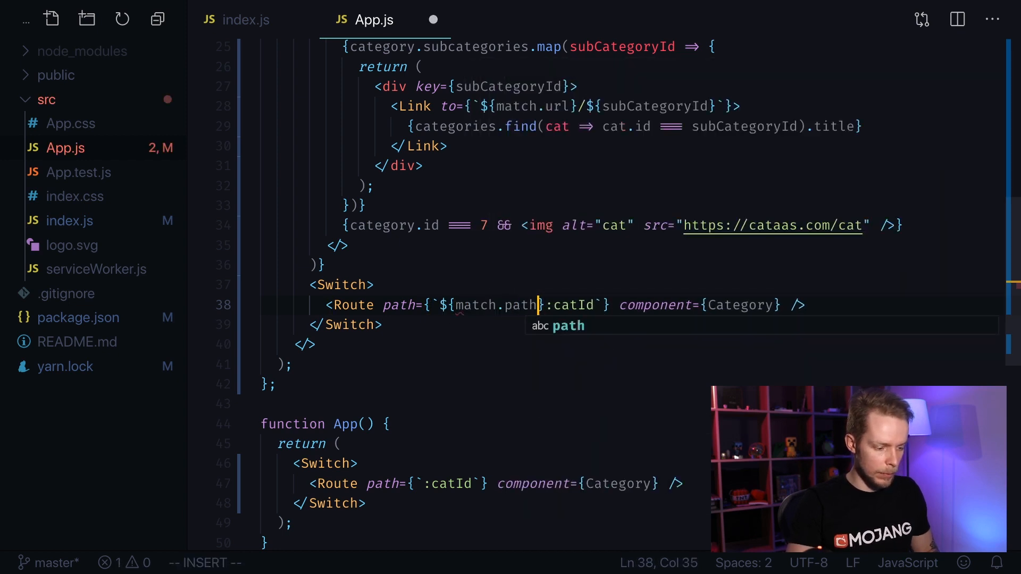
pyautogui.press('Escape')
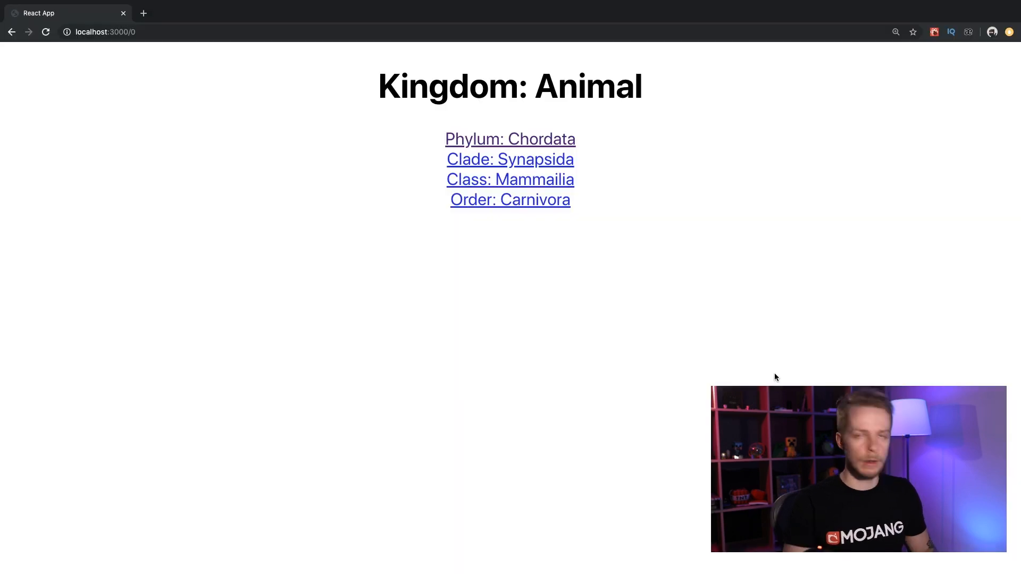
pyautogui.moveTo(686, 346)
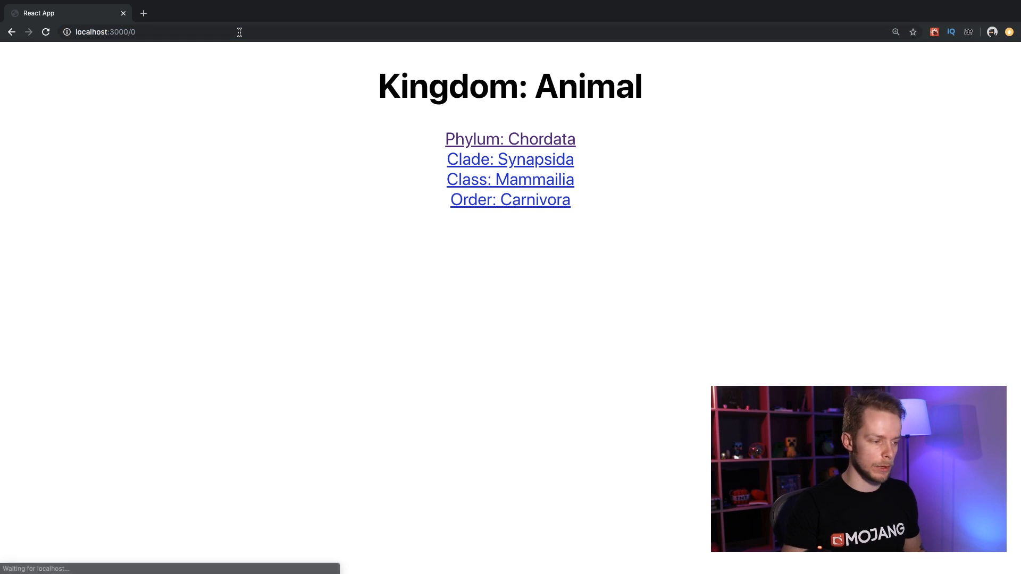
# Follow the subcategory links down to Species: Felis catus showing the cat photo
pyautogui.click(510, 179)
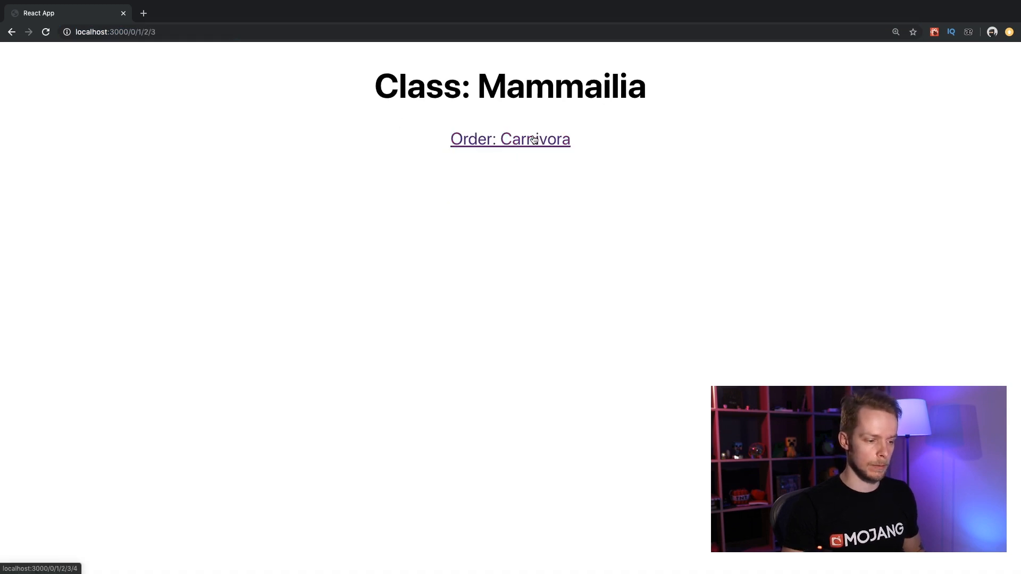
pyautogui.click(509, 138)
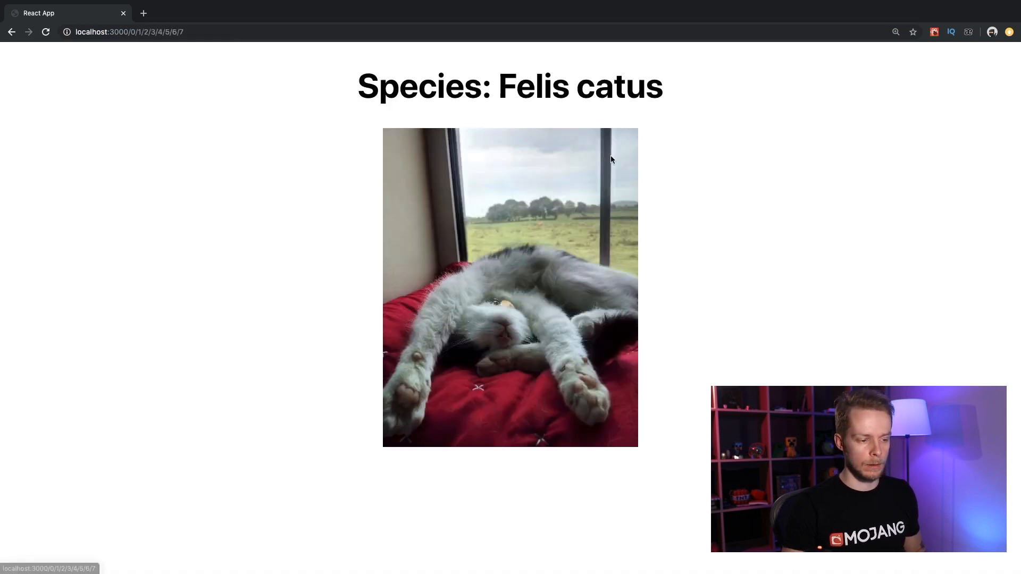